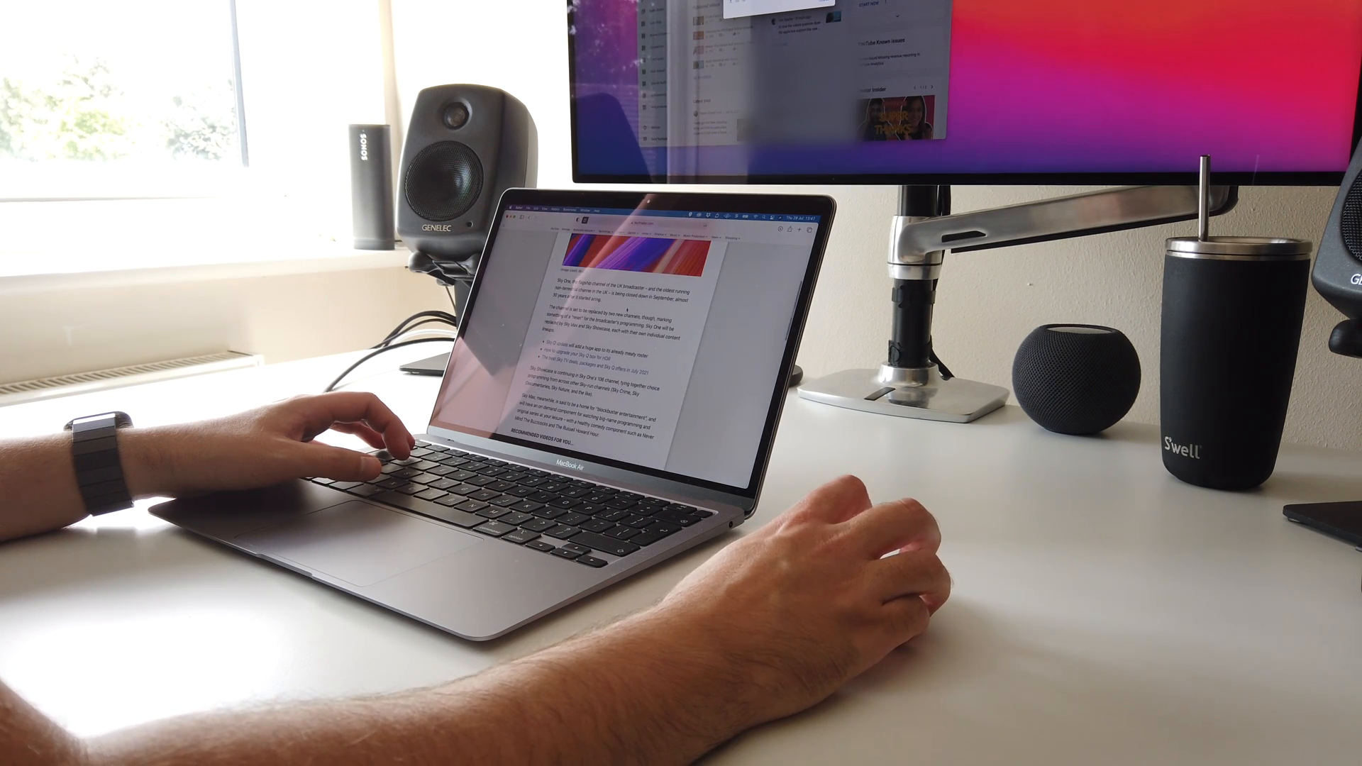
Show the Siri pane in System Preferences, leaving 'Listen for Hey Siri' unchecked
scroll(down, 3)
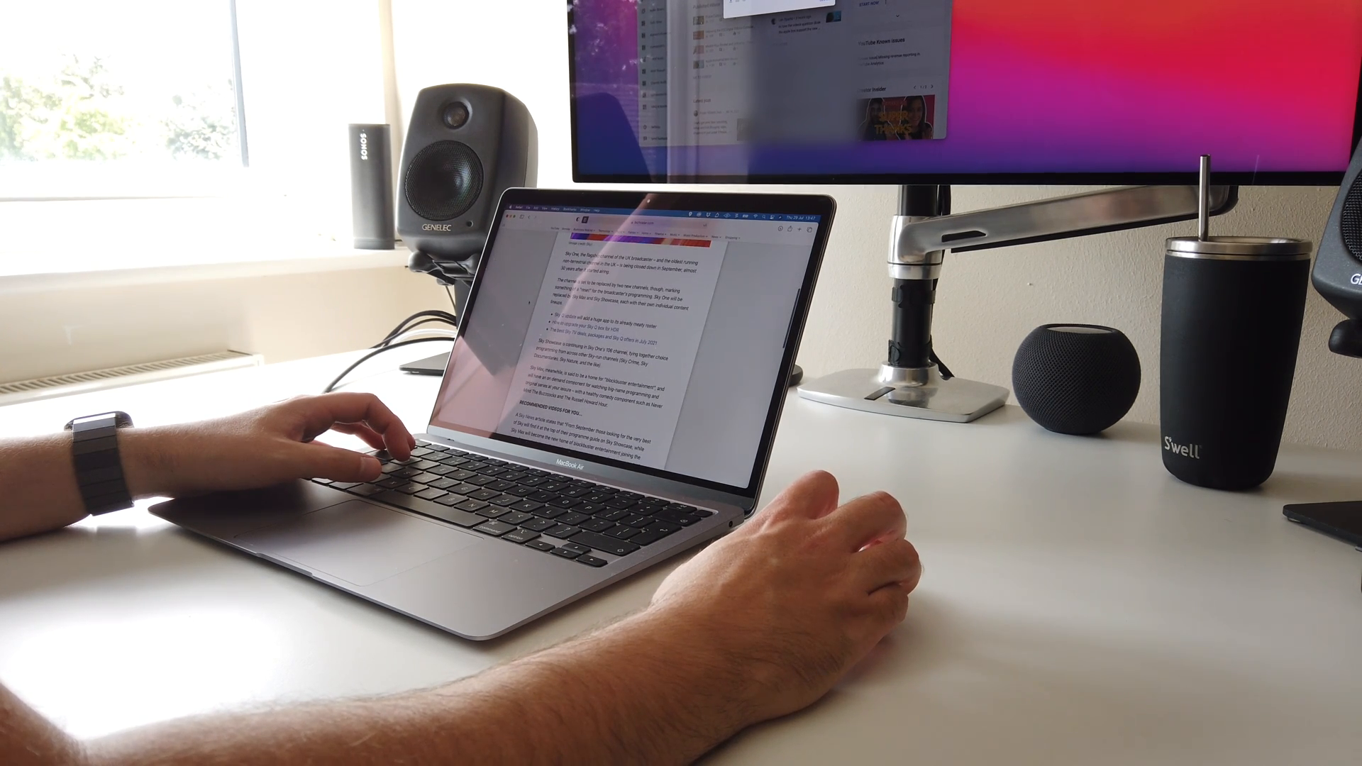
scroll(down, 3)
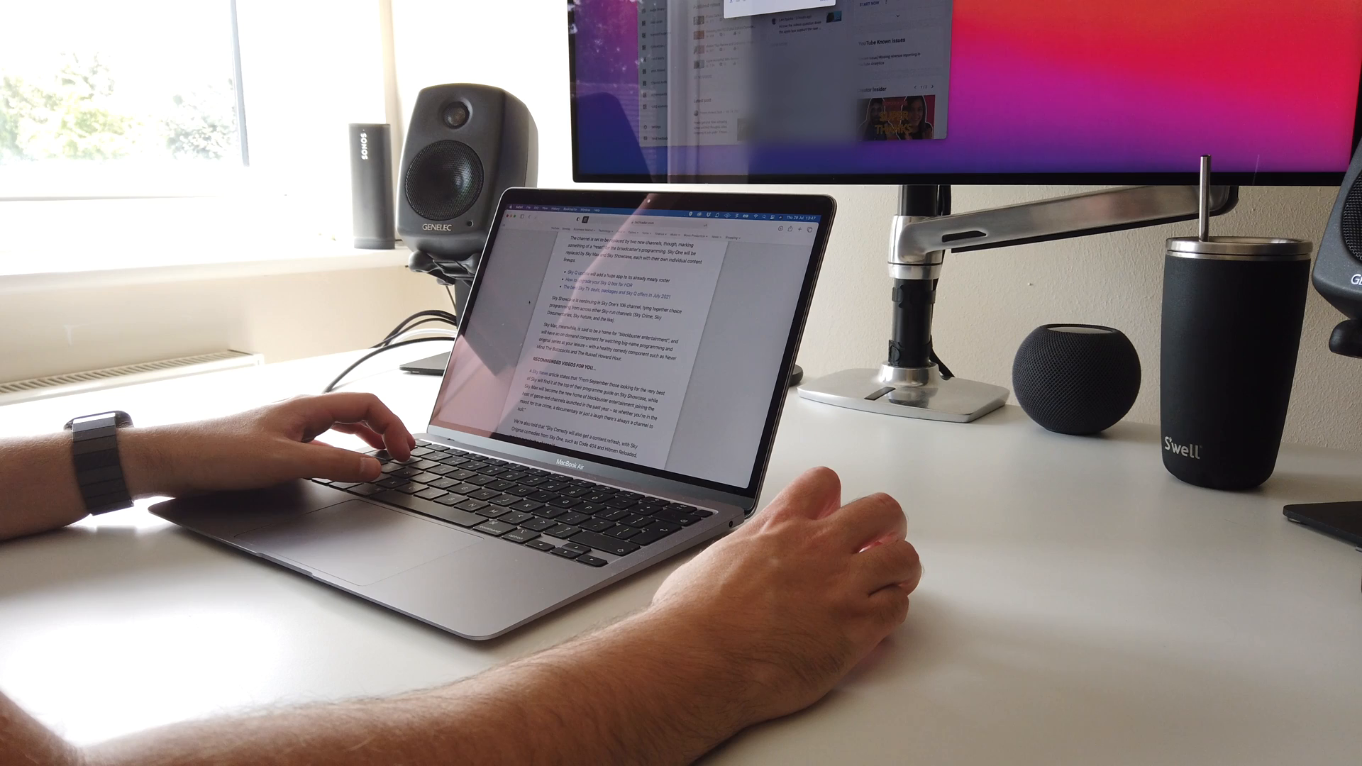
scroll(down, 3)
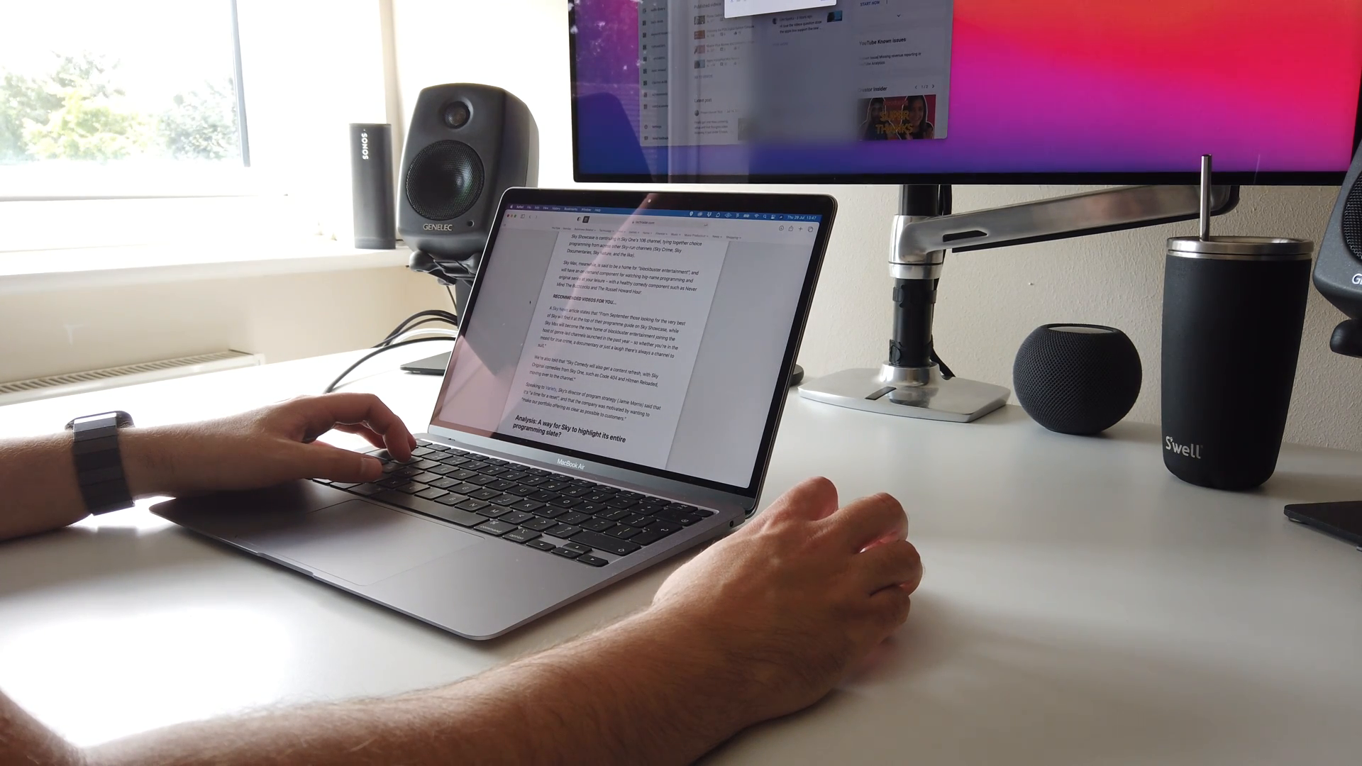
scroll(down, 3)
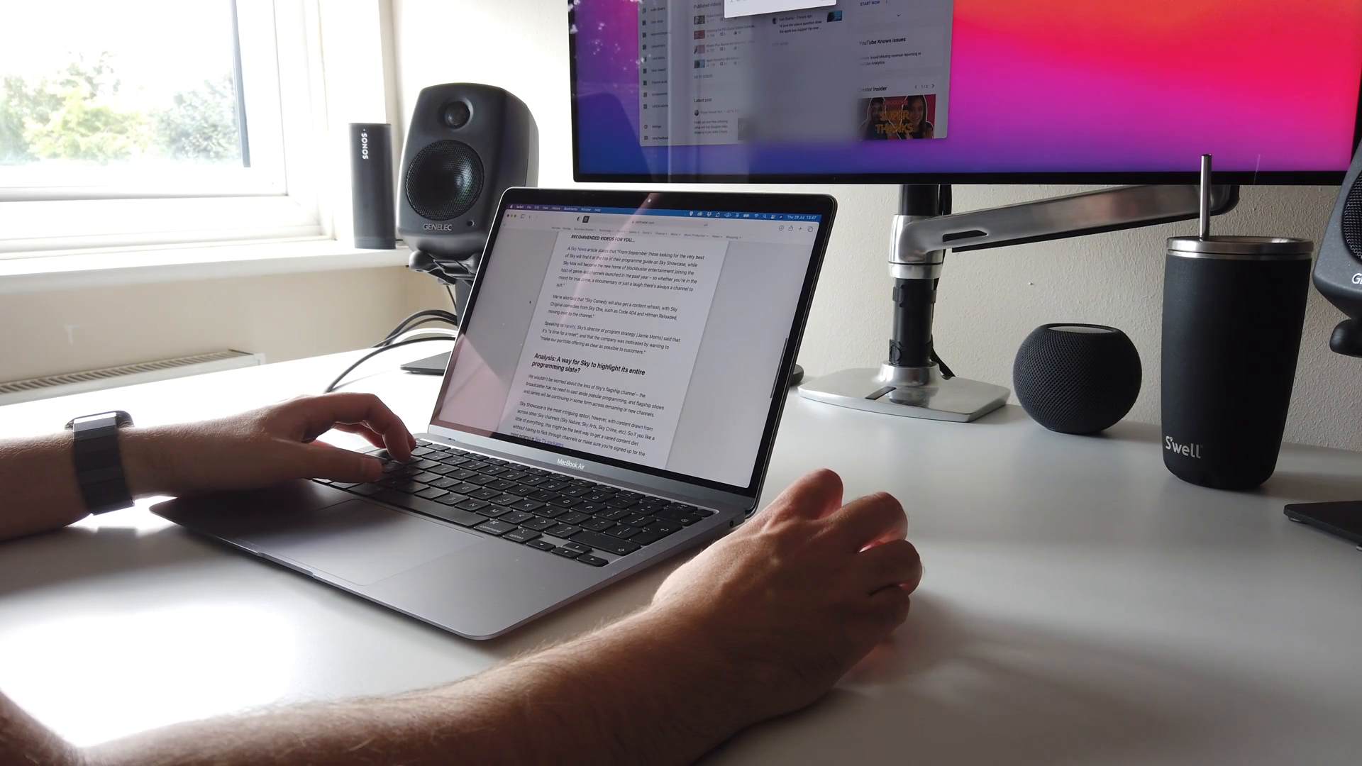
scroll(down, 3)
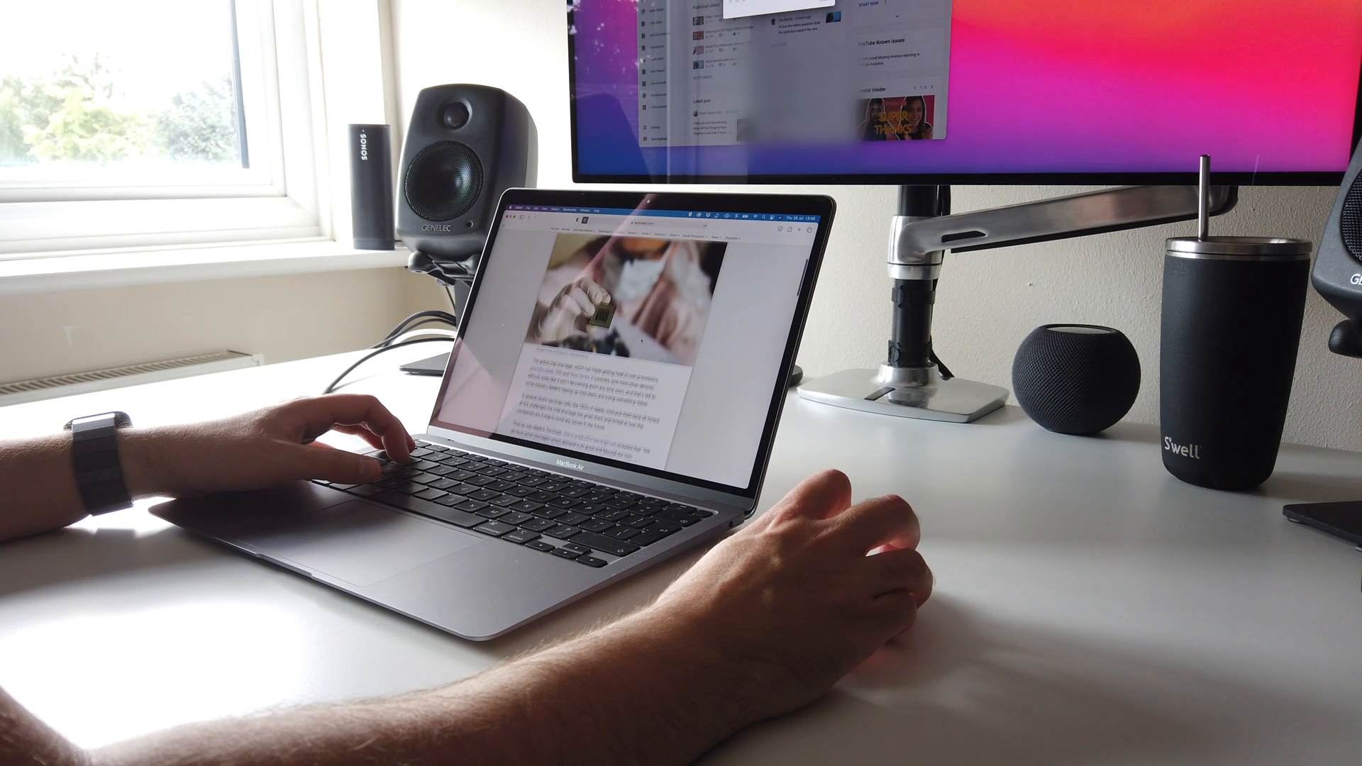
scroll(down, 3)
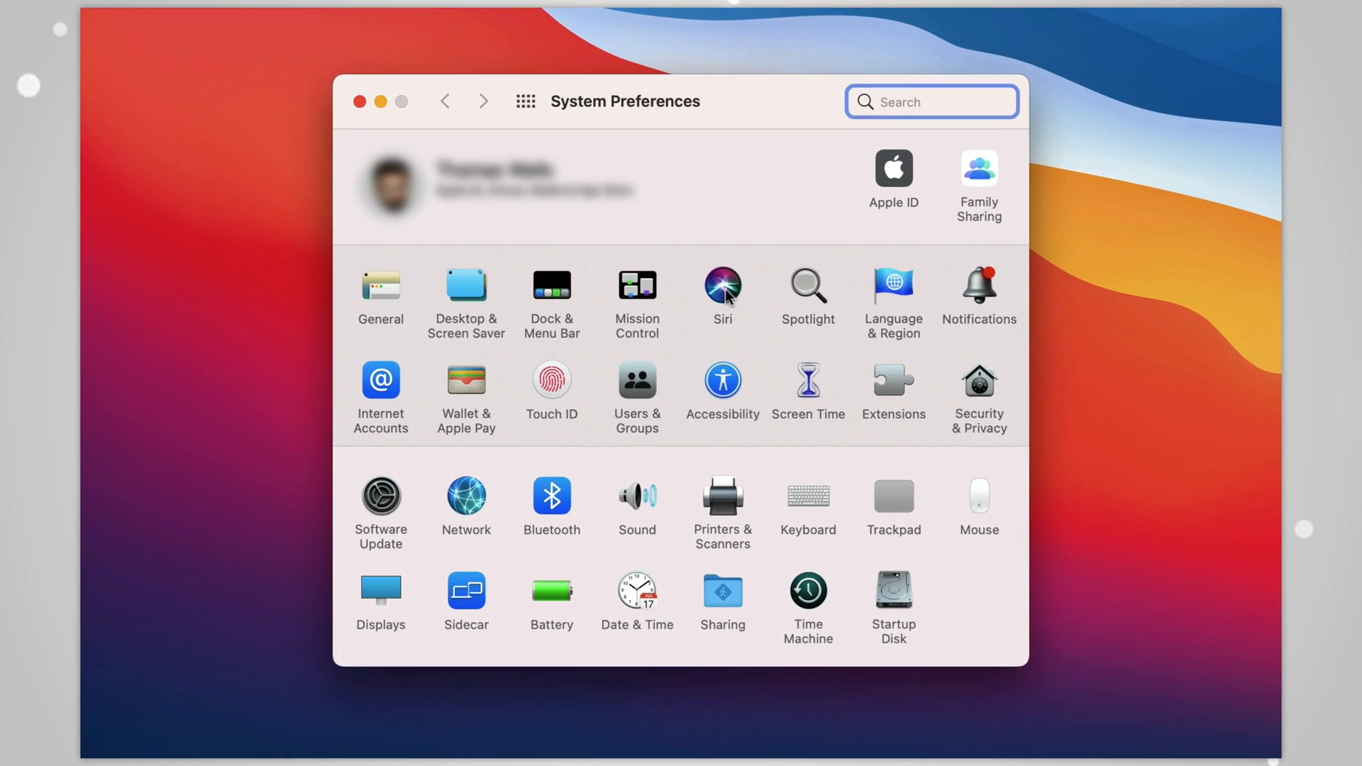
click(722, 283)
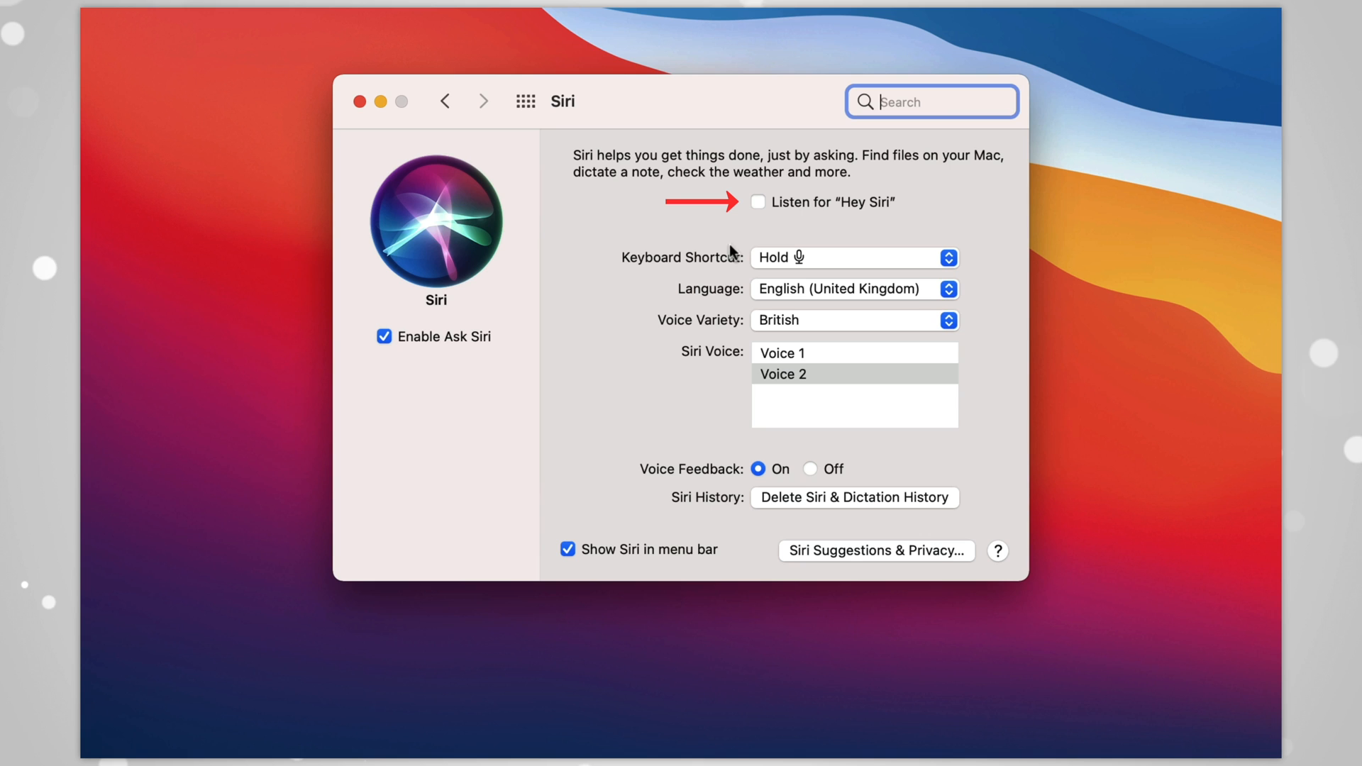
mouse_move(730, 231)
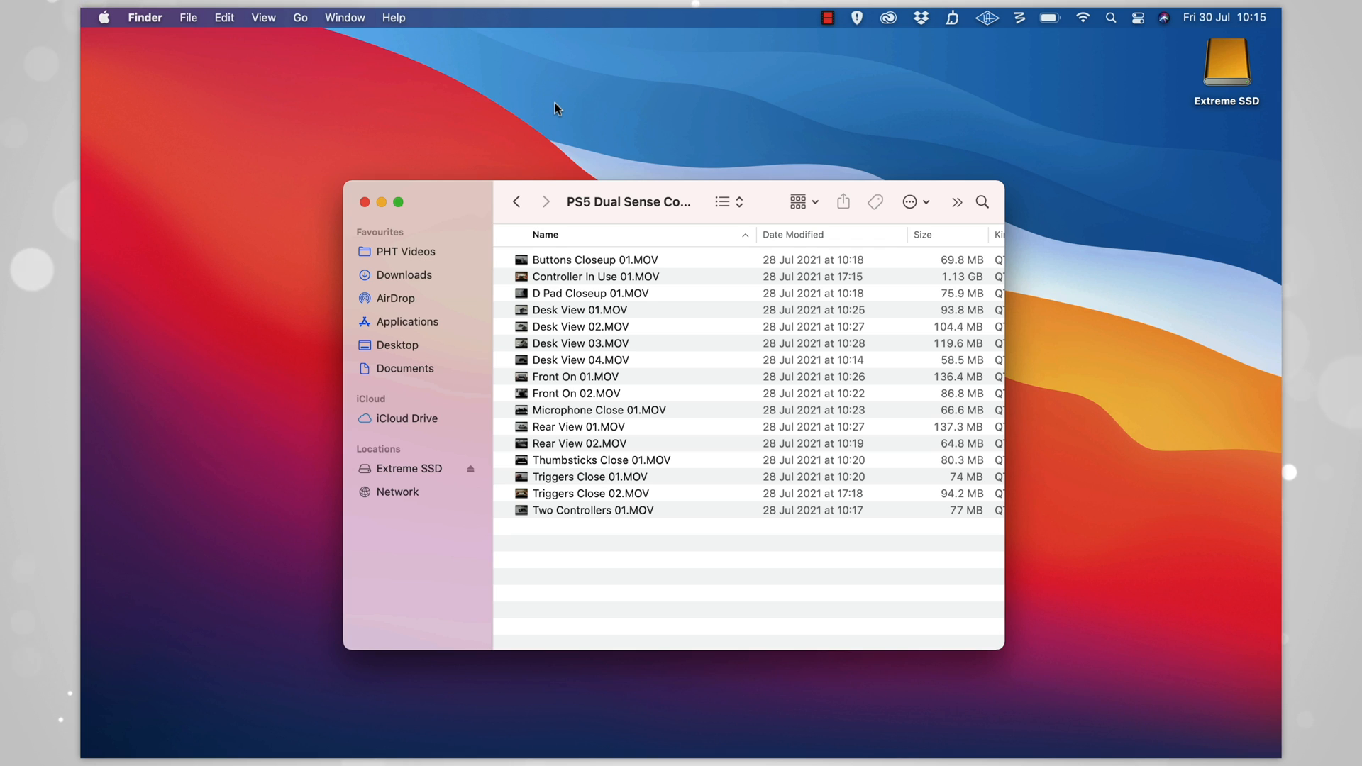
Turn on the Finder window's path bar and status bar from the View menu
click(264, 17)
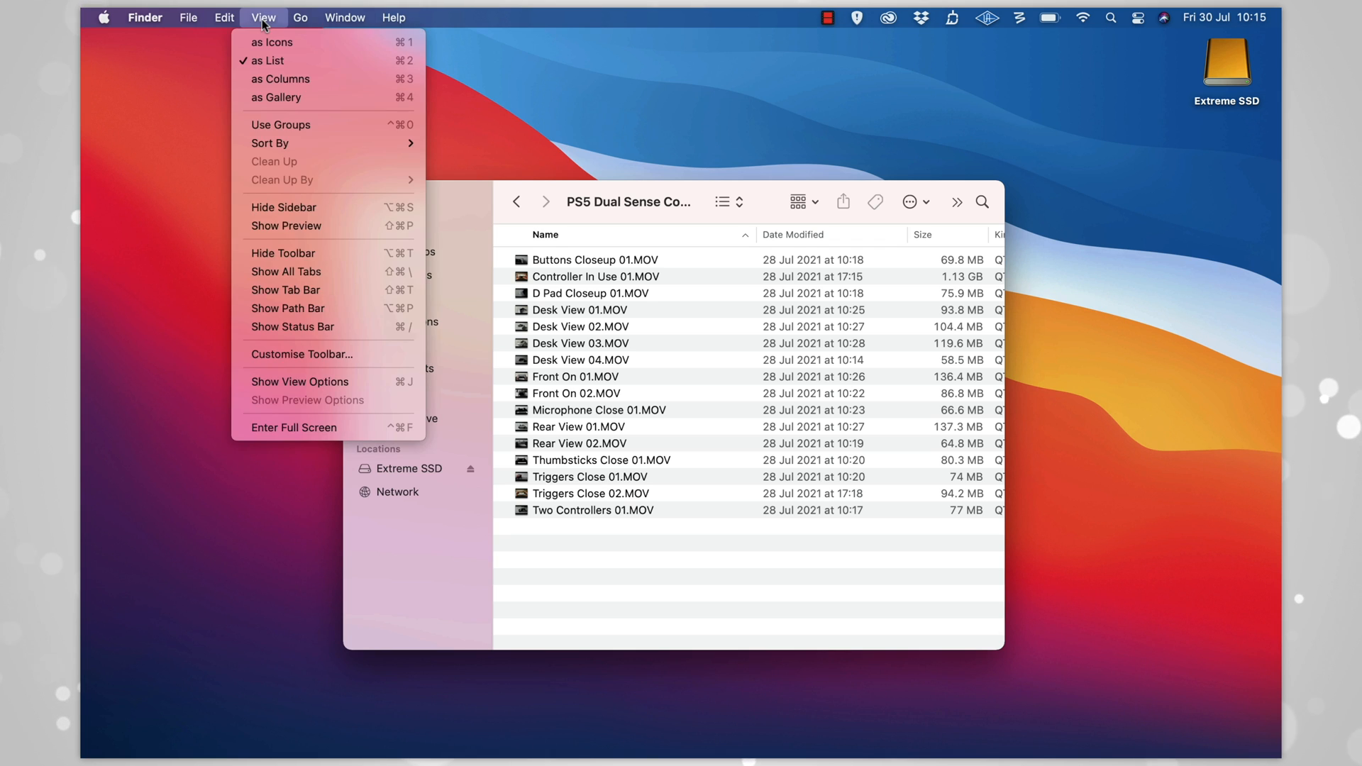
mouse_move(287, 308)
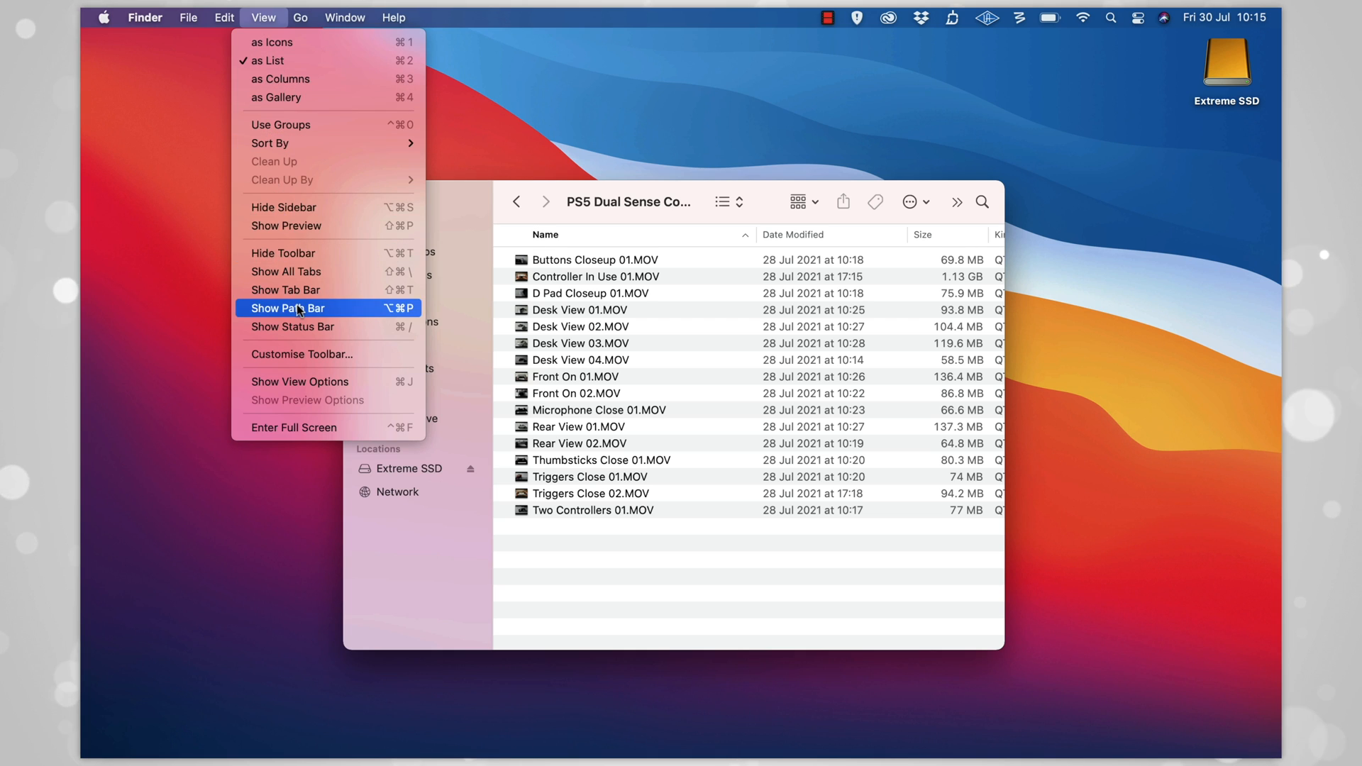
click(288, 308)
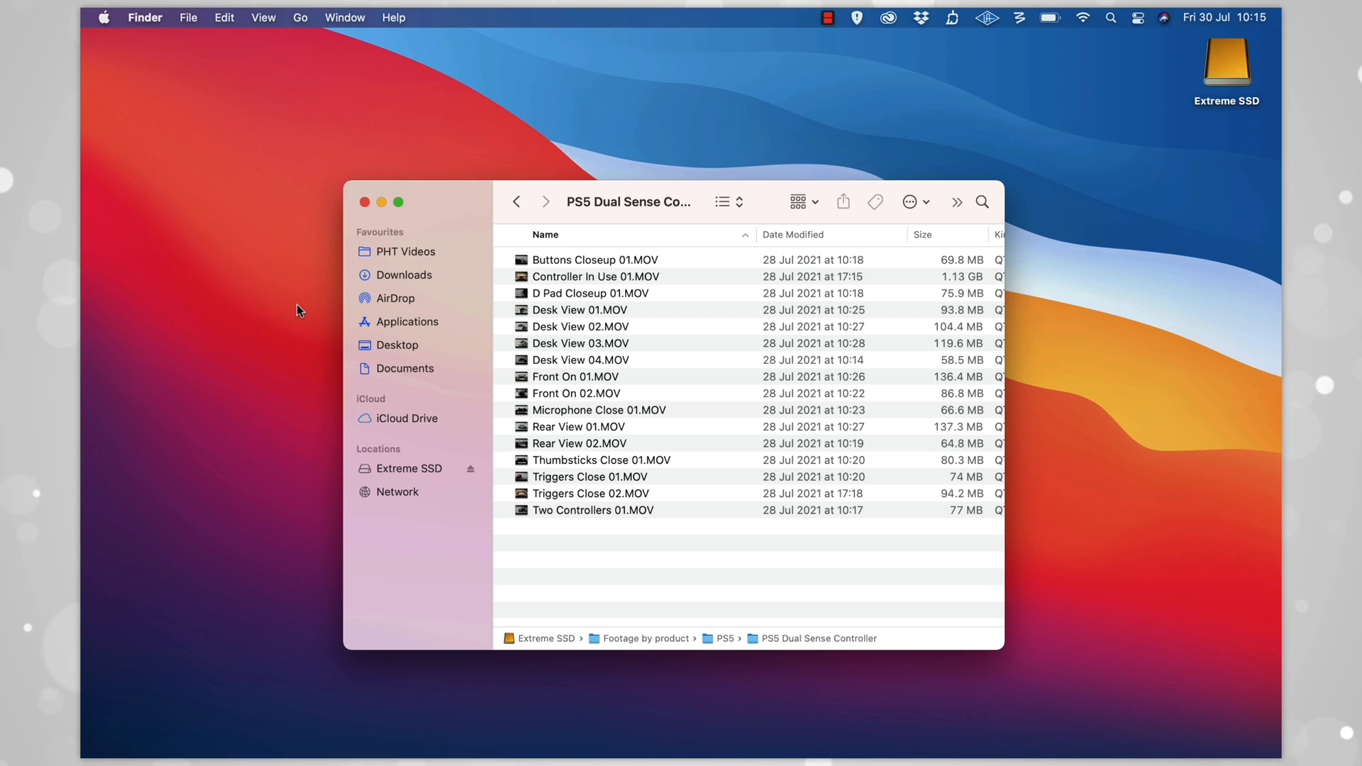
click(264, 17)
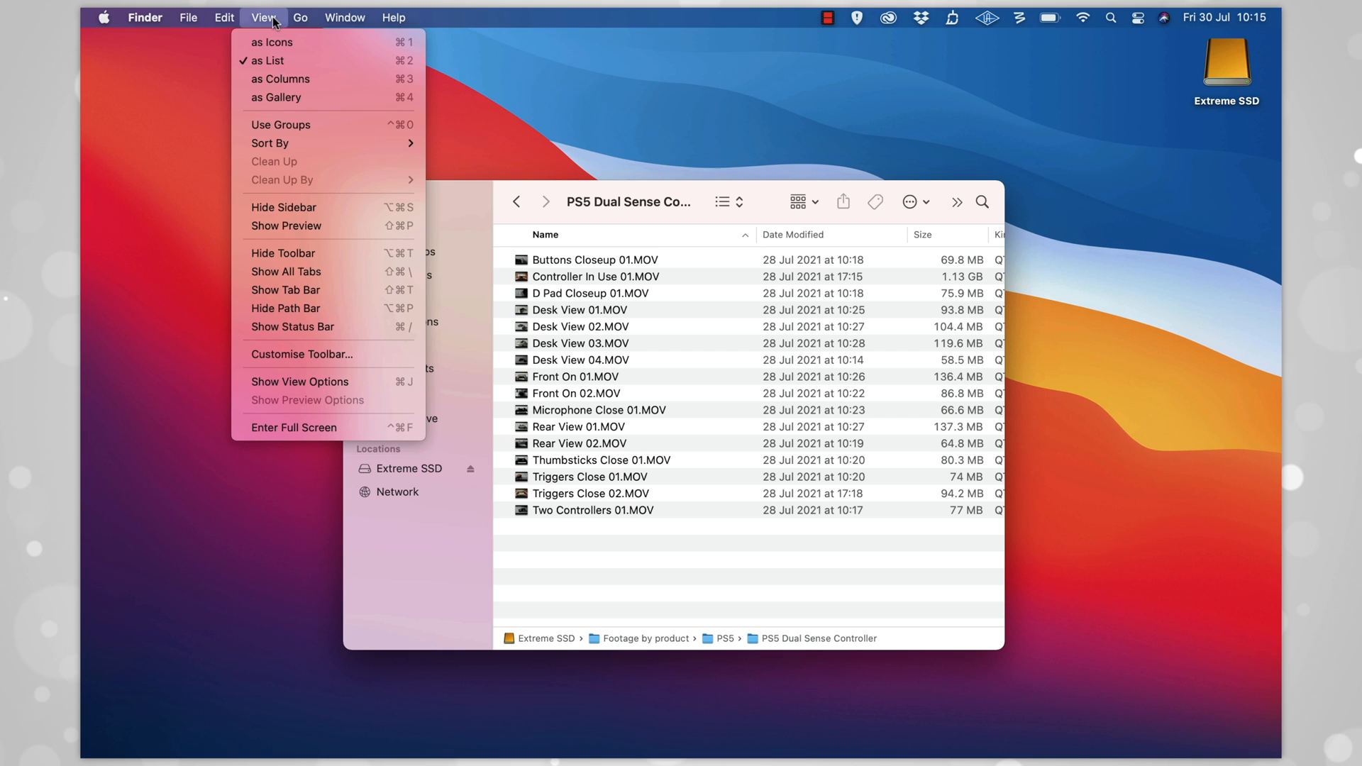
mouse_move(292, 326)
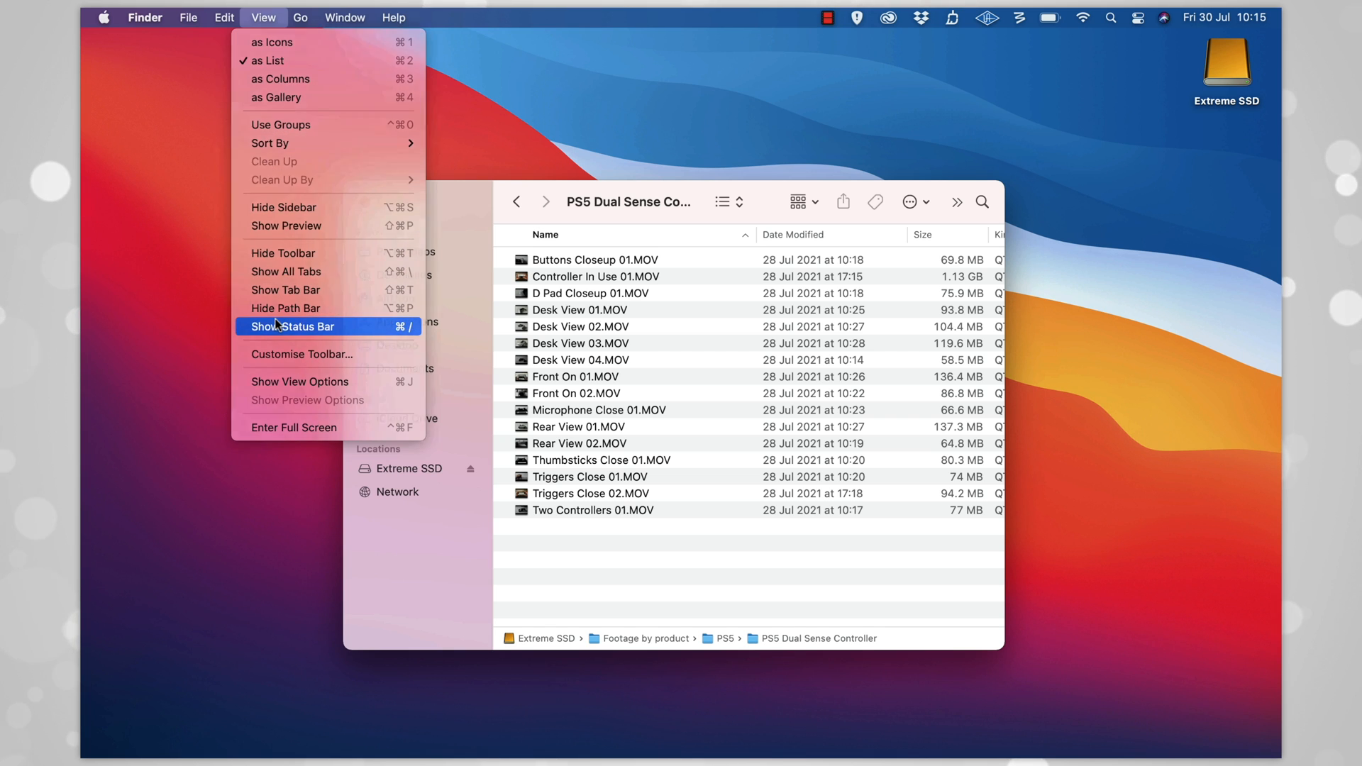
click(293, 326)
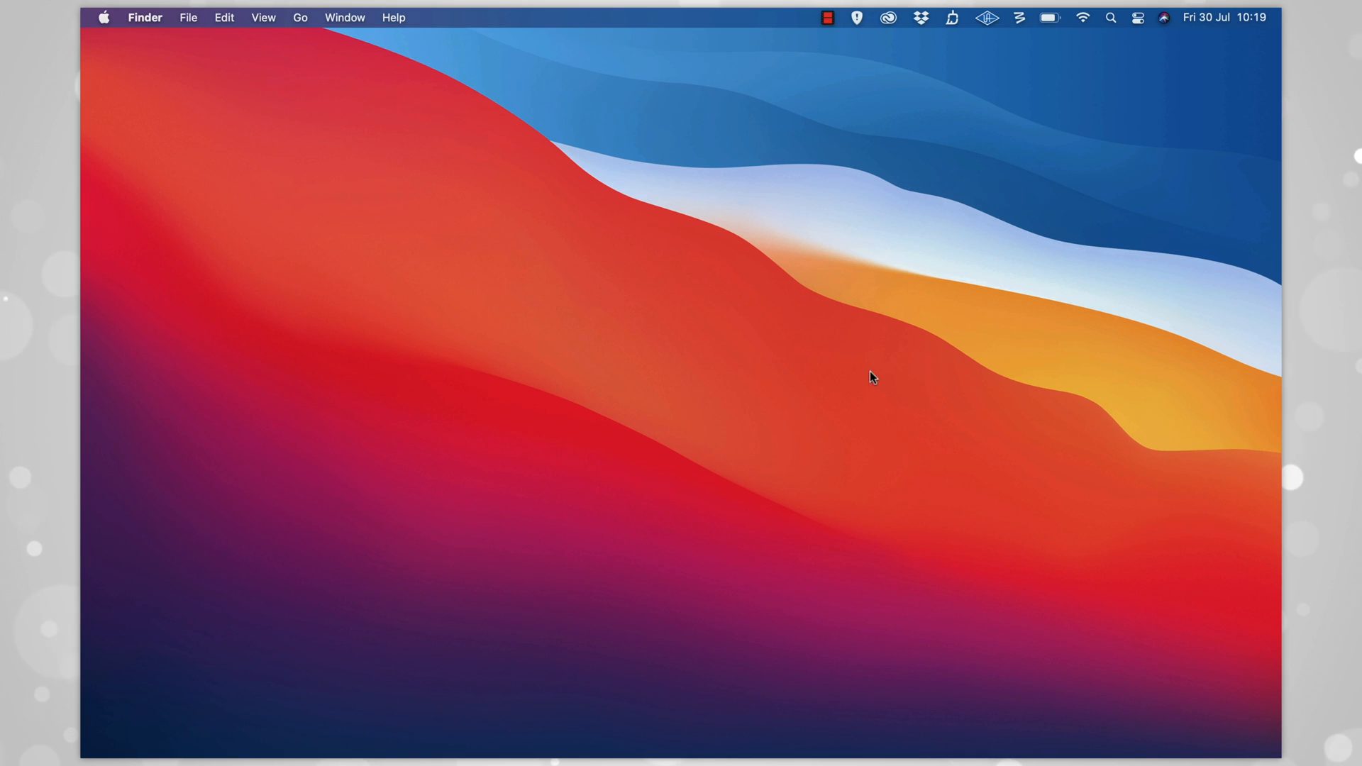
mouse_move(242, 719)
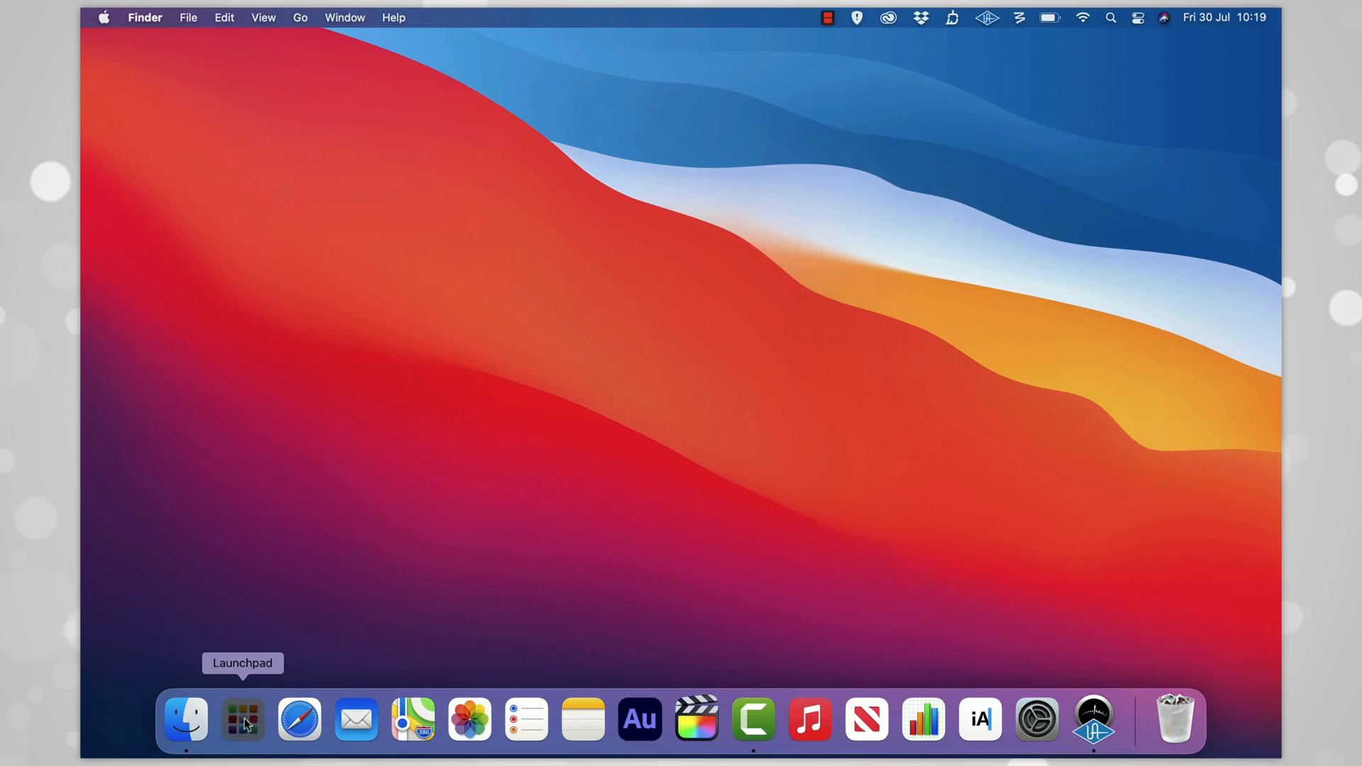
Arrange Launchpad apps into the Productivity folder and name a folder 'Stuff to'
click(243, 719)
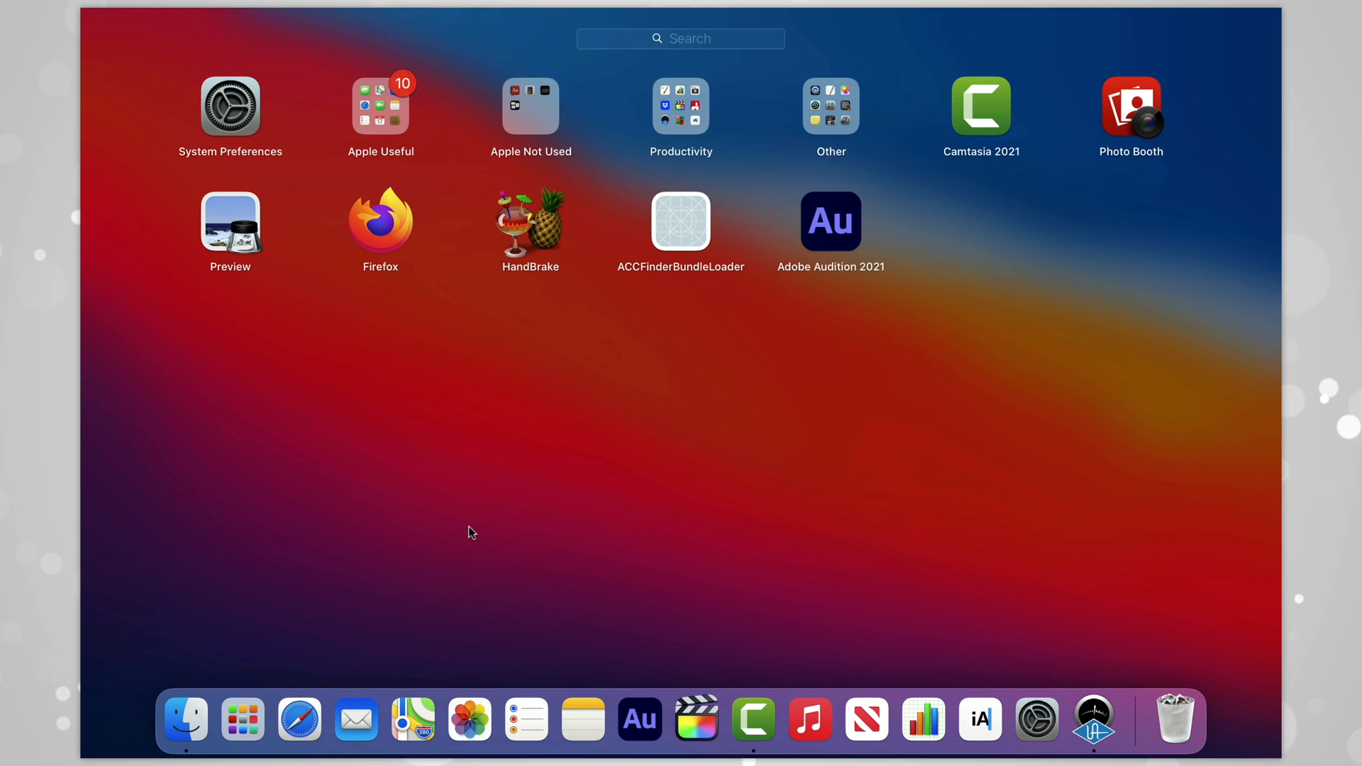
mouse_move(512, 504)
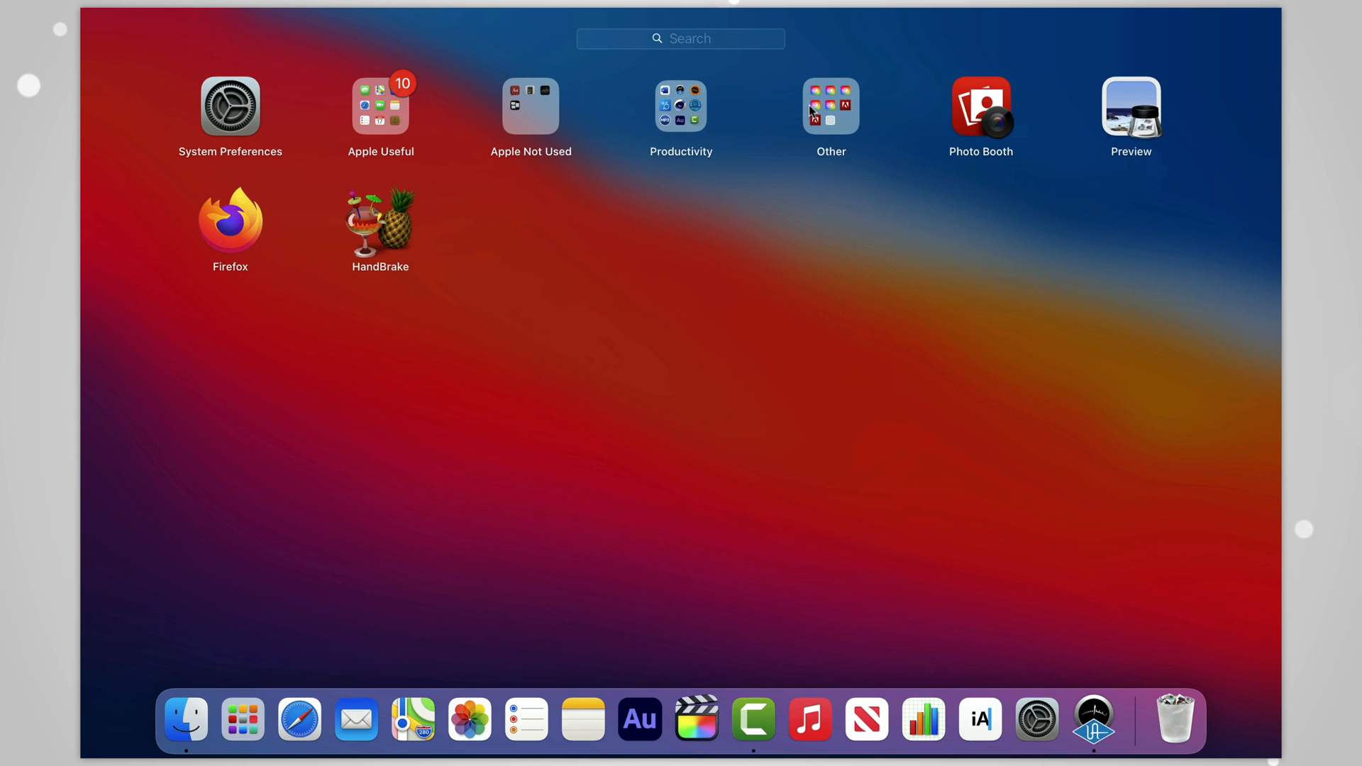
click(681, 107)
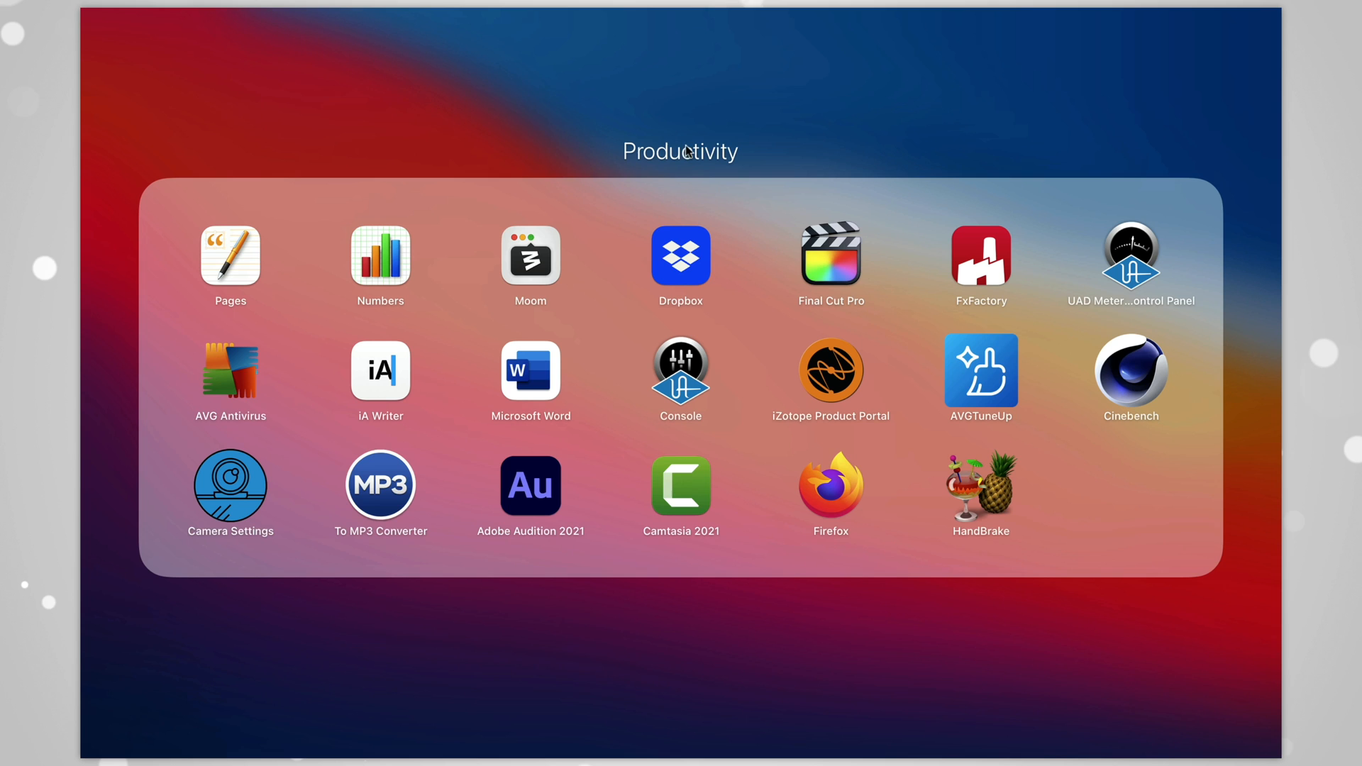
text(Stuff to)
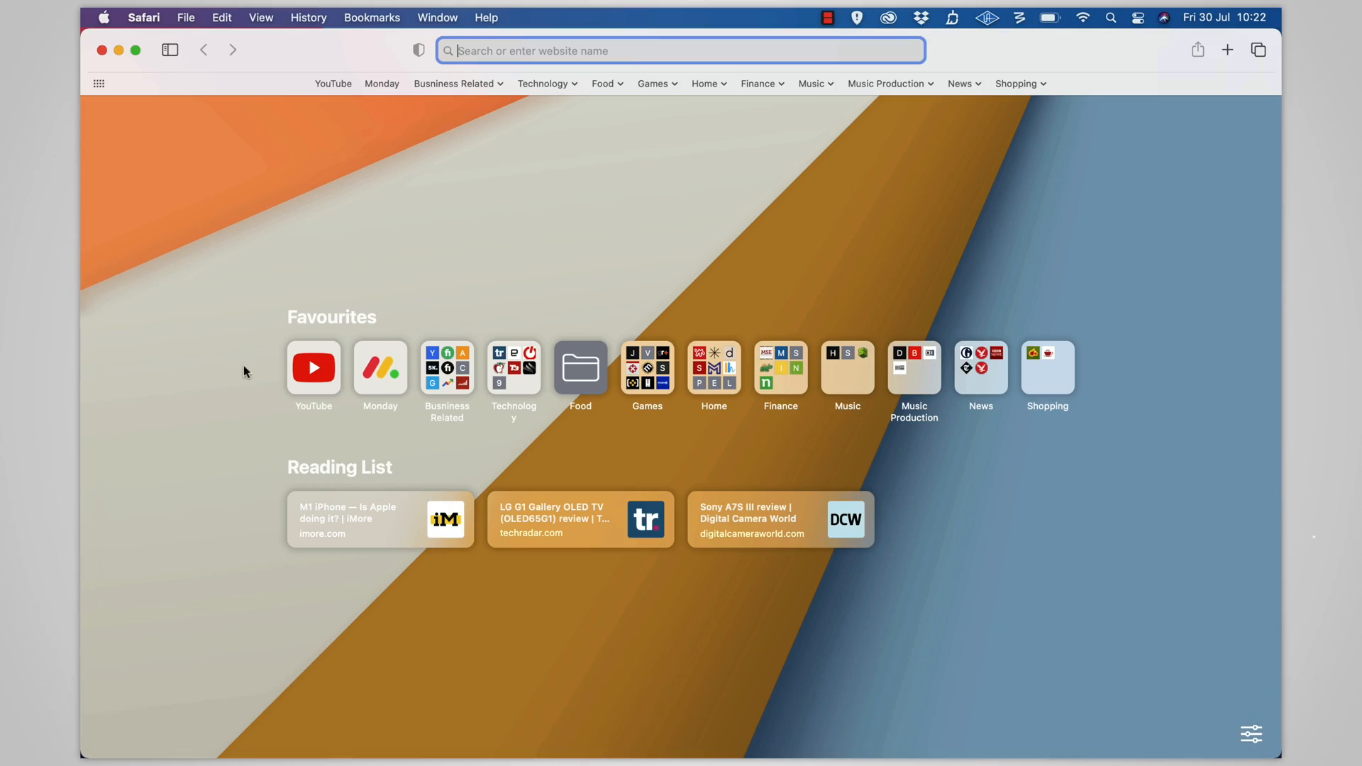
Show Safari's preferences on the locked Passwords section
click(143, 17)
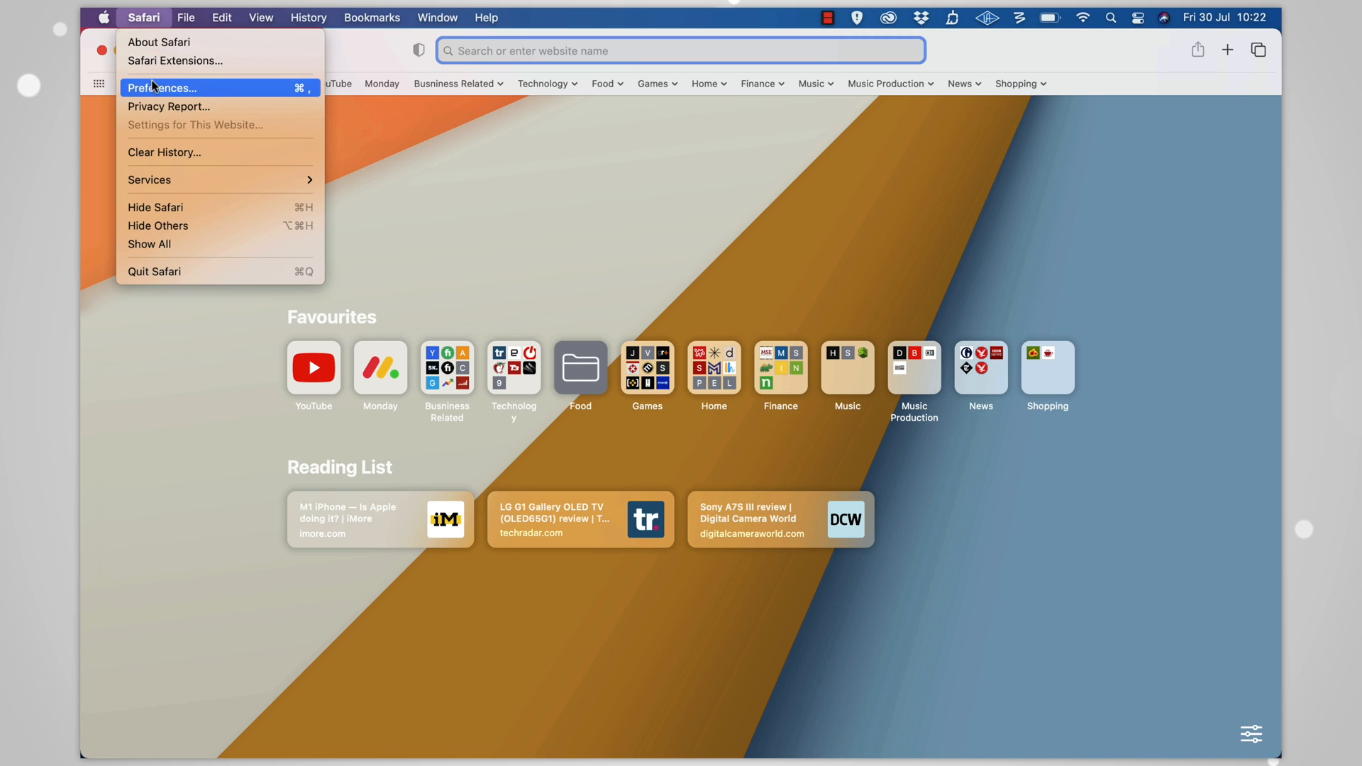
click(161, 88)
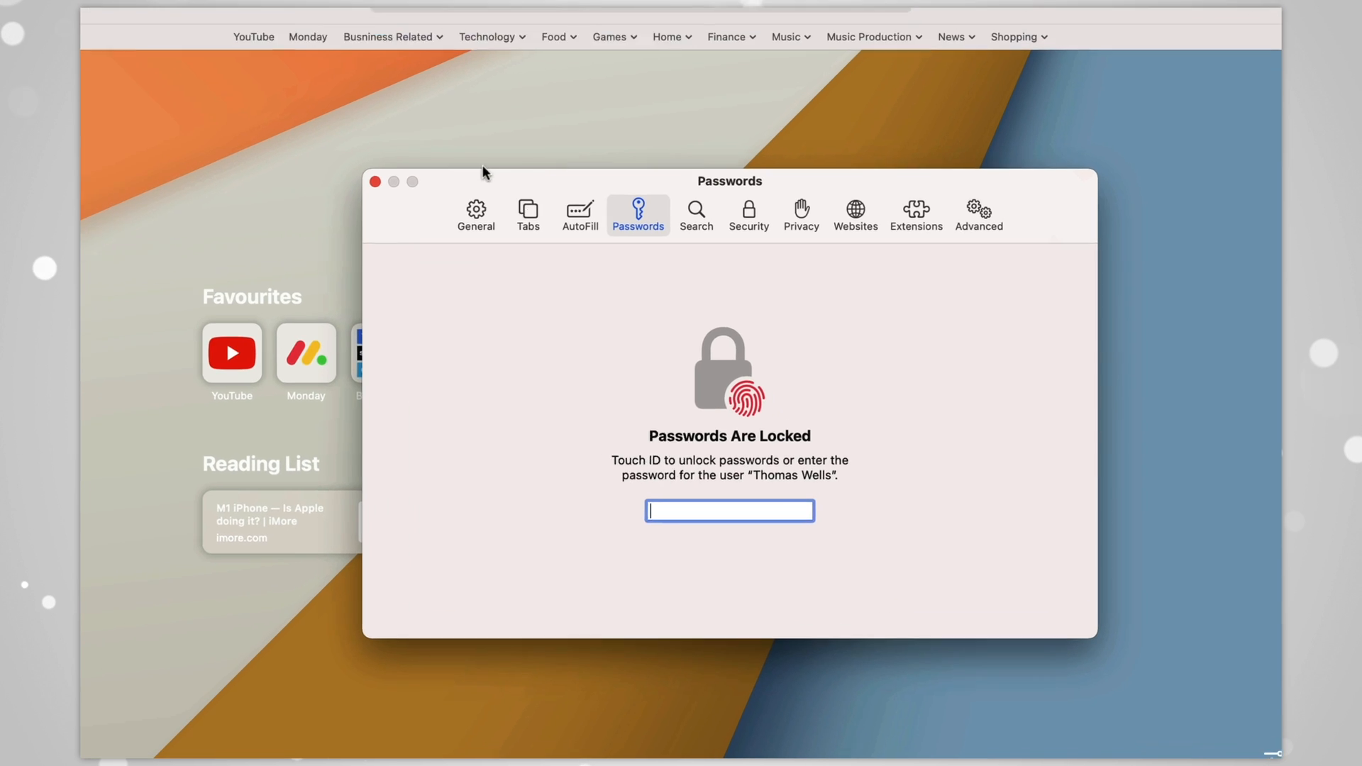
click(475, 215)
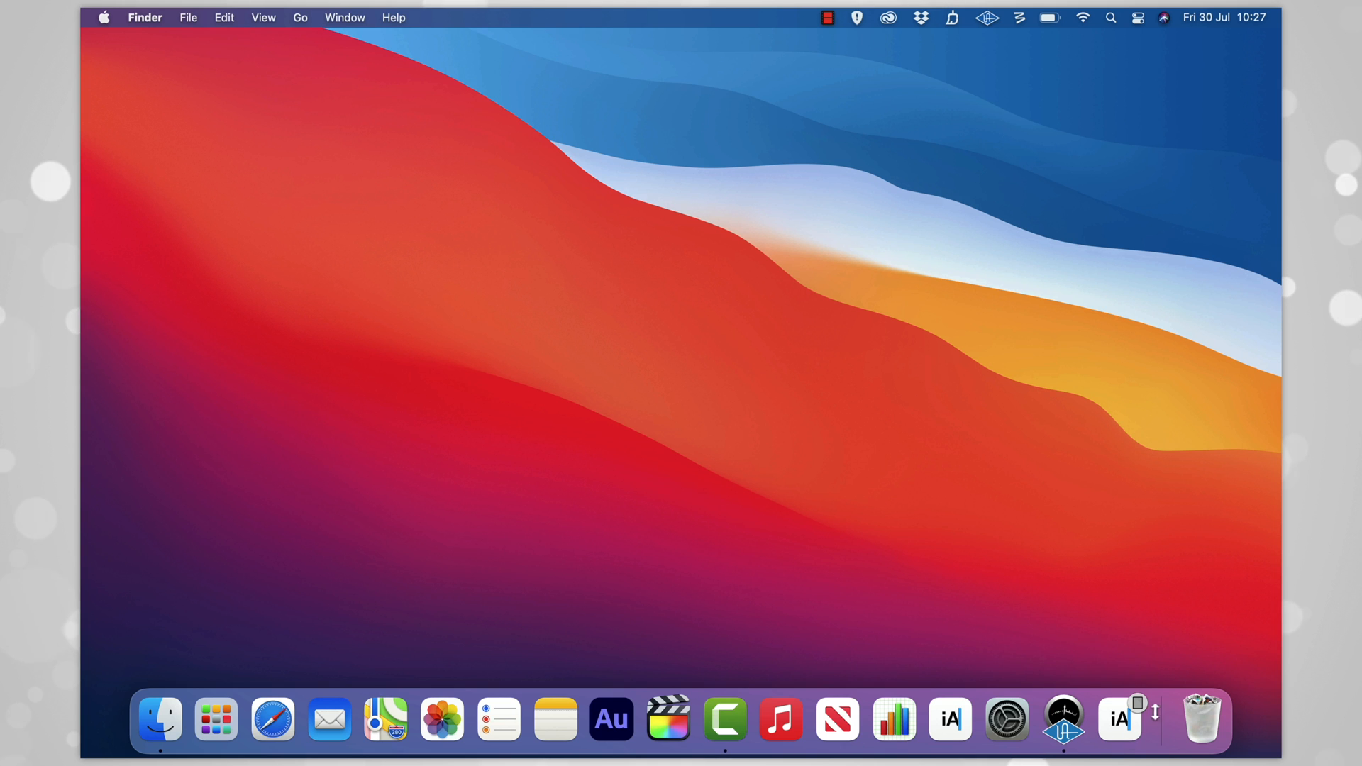
Reach the Dock & Menu Bar settings from the Dock divider and centre the window
right_click(1154, 711)
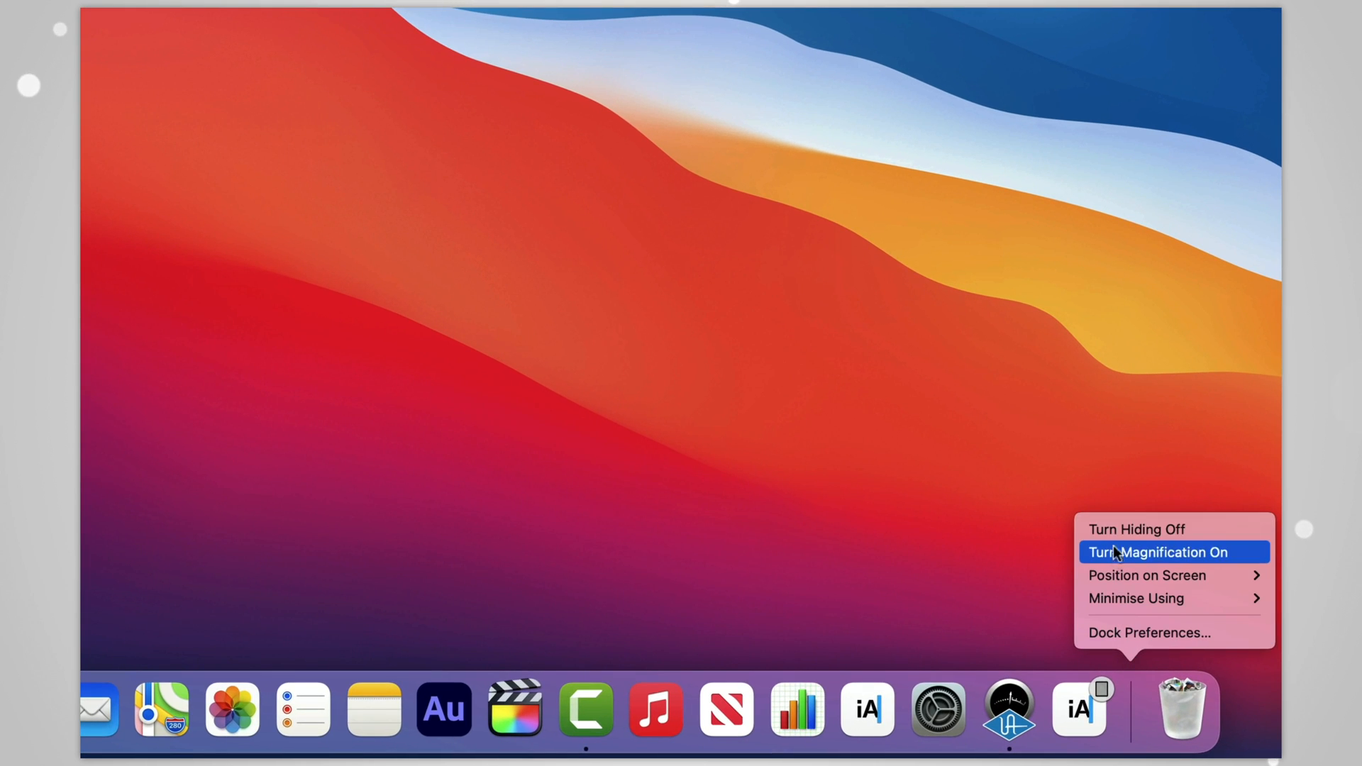
mouse_move(1134, 599)
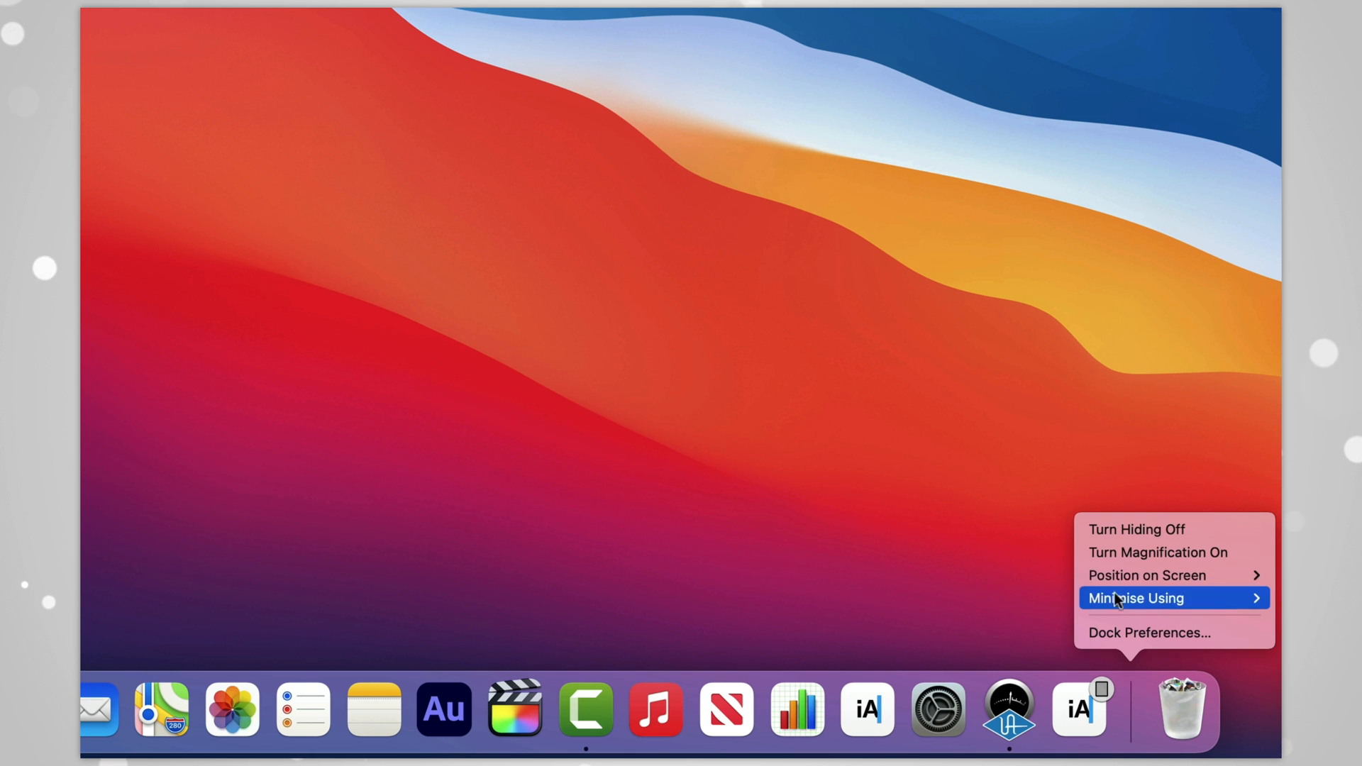
click(1147, 632)
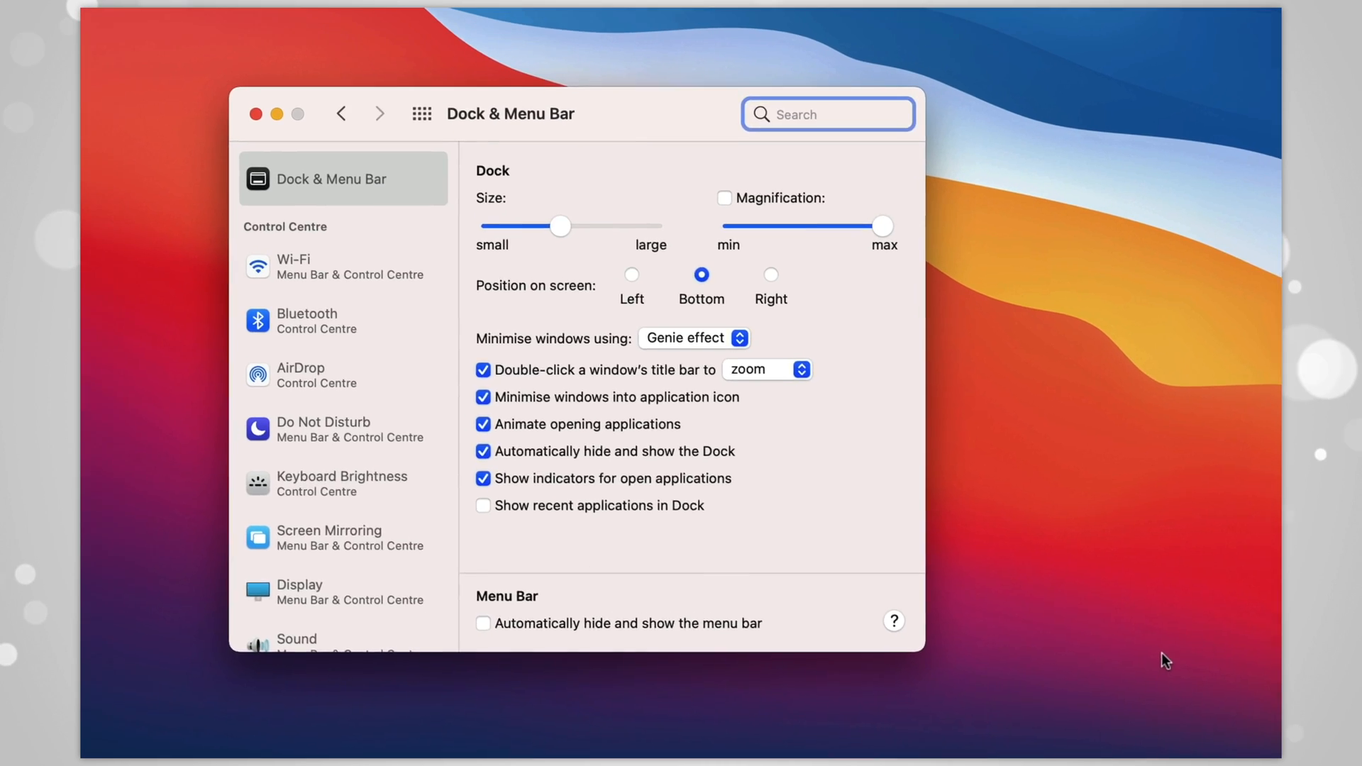
drag(510, 113, 614, 142)
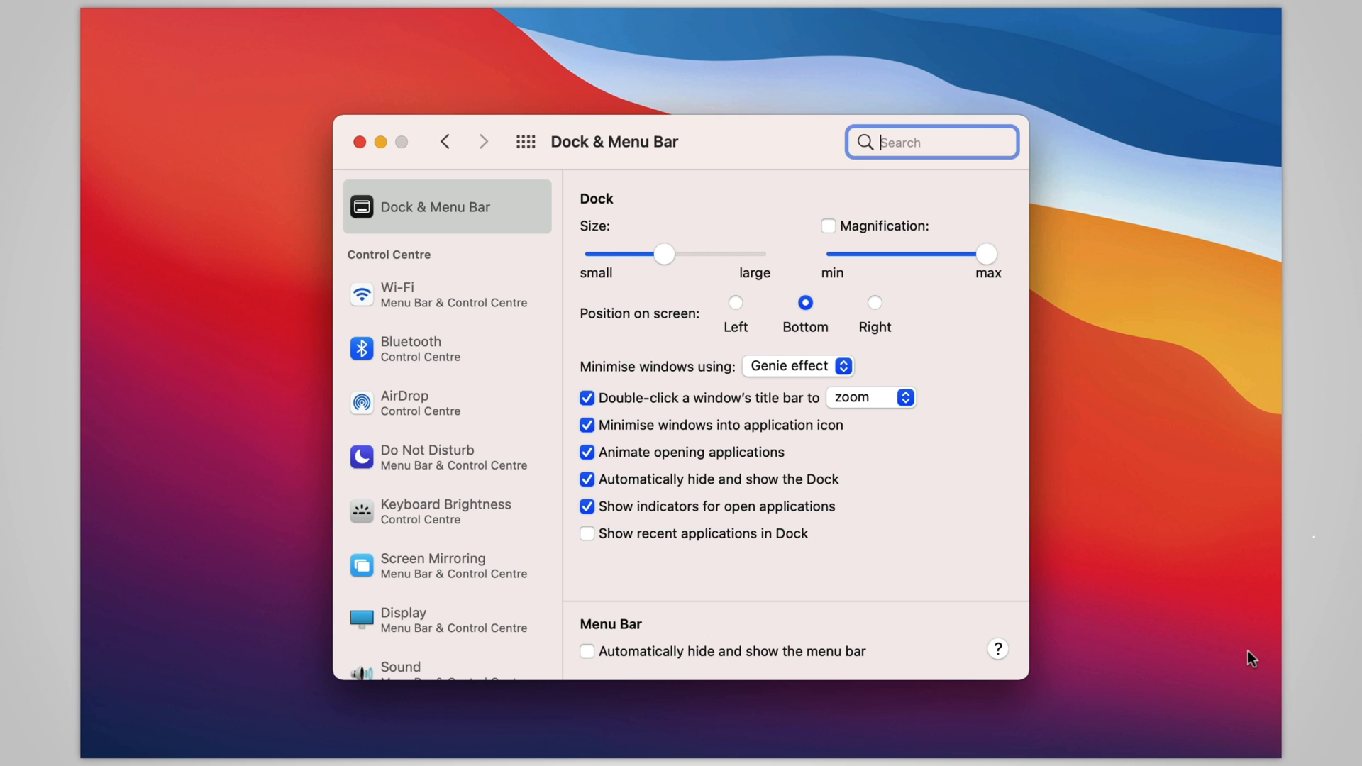
Remove the app beside Audition from the Dock via its Keep in Dock option
click(357, 142)
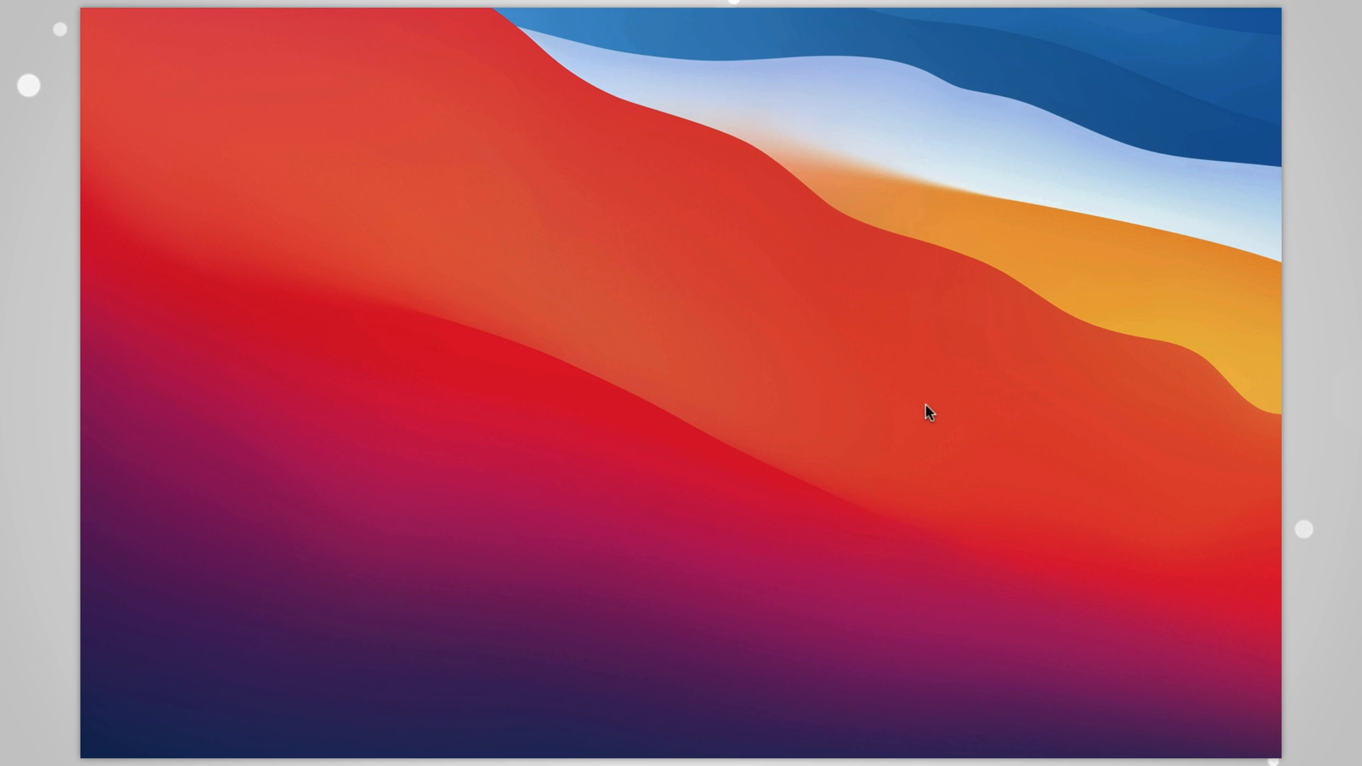
right_click(804, 710)
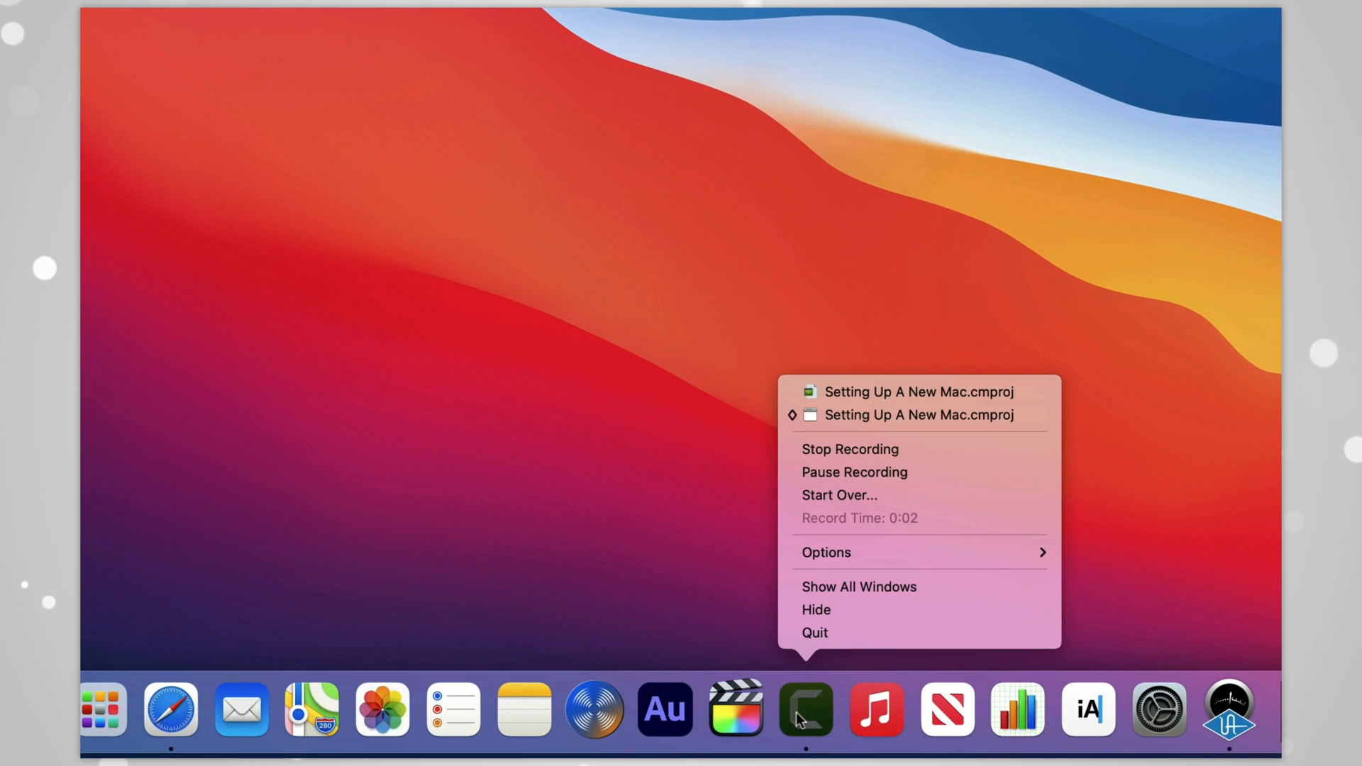
click(826, 552)
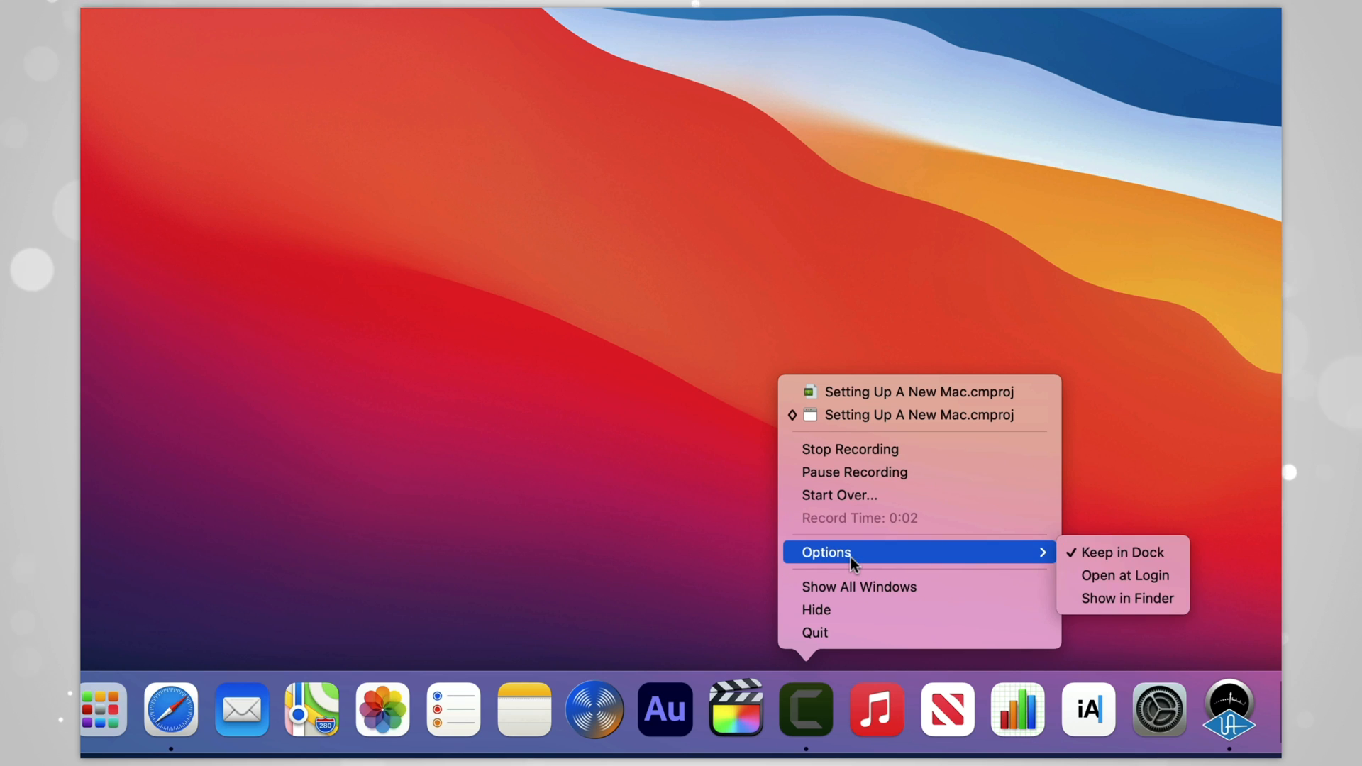
mouse_move(851, 563)
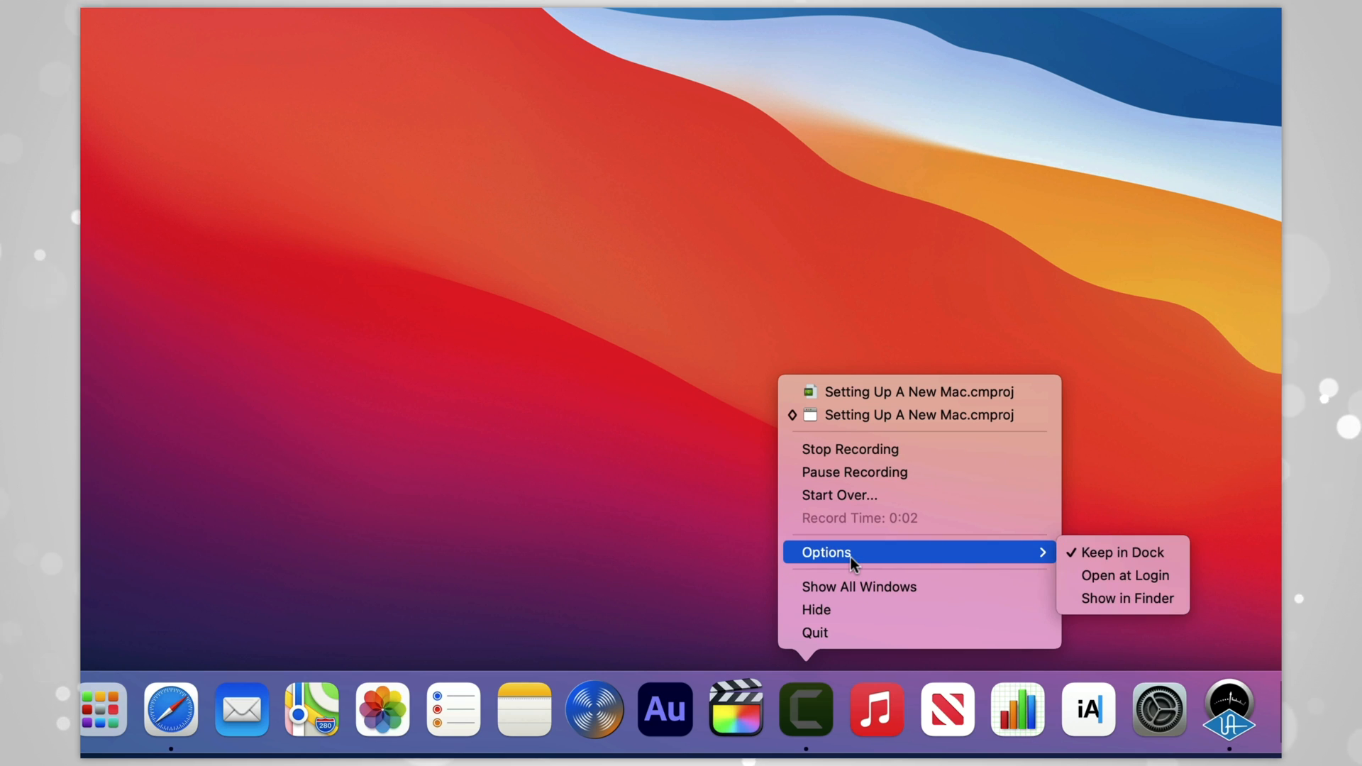
mouse_move(851, 564)
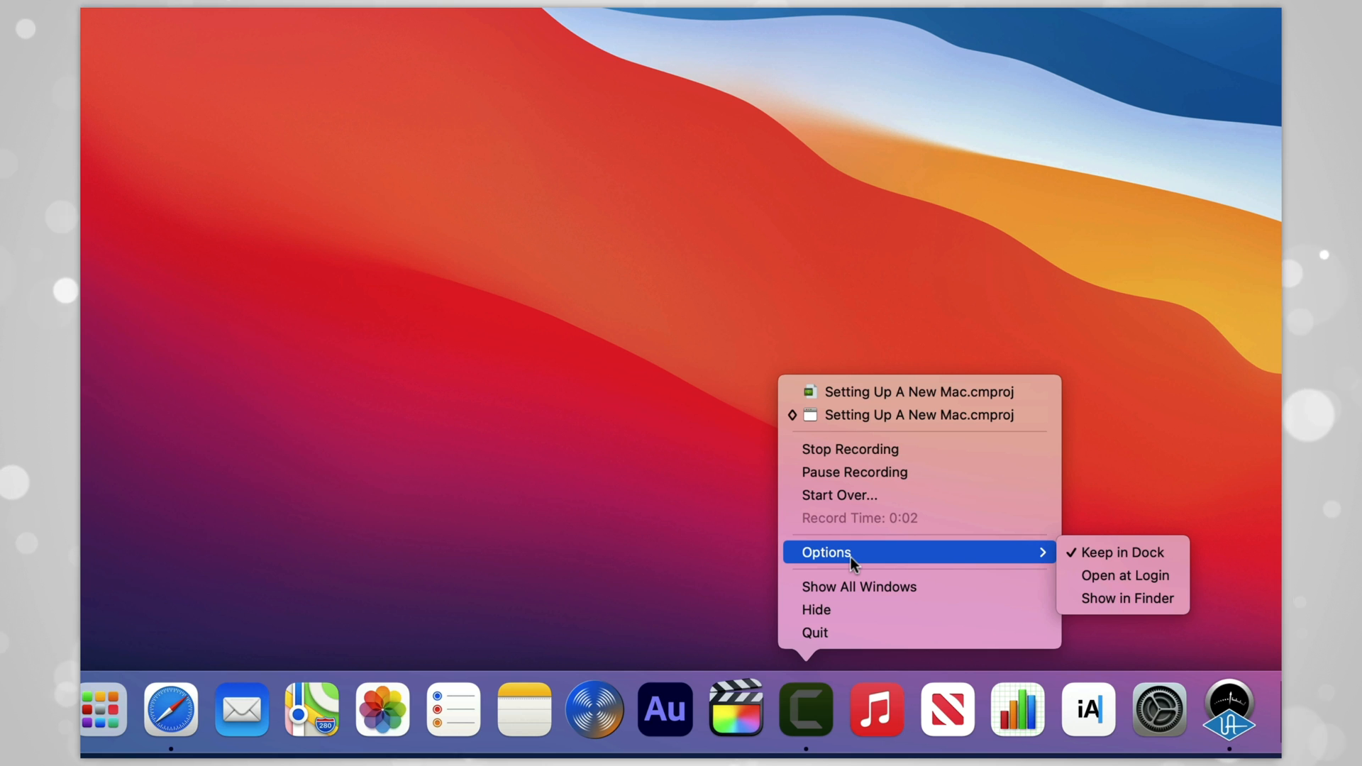
click(842, 331)
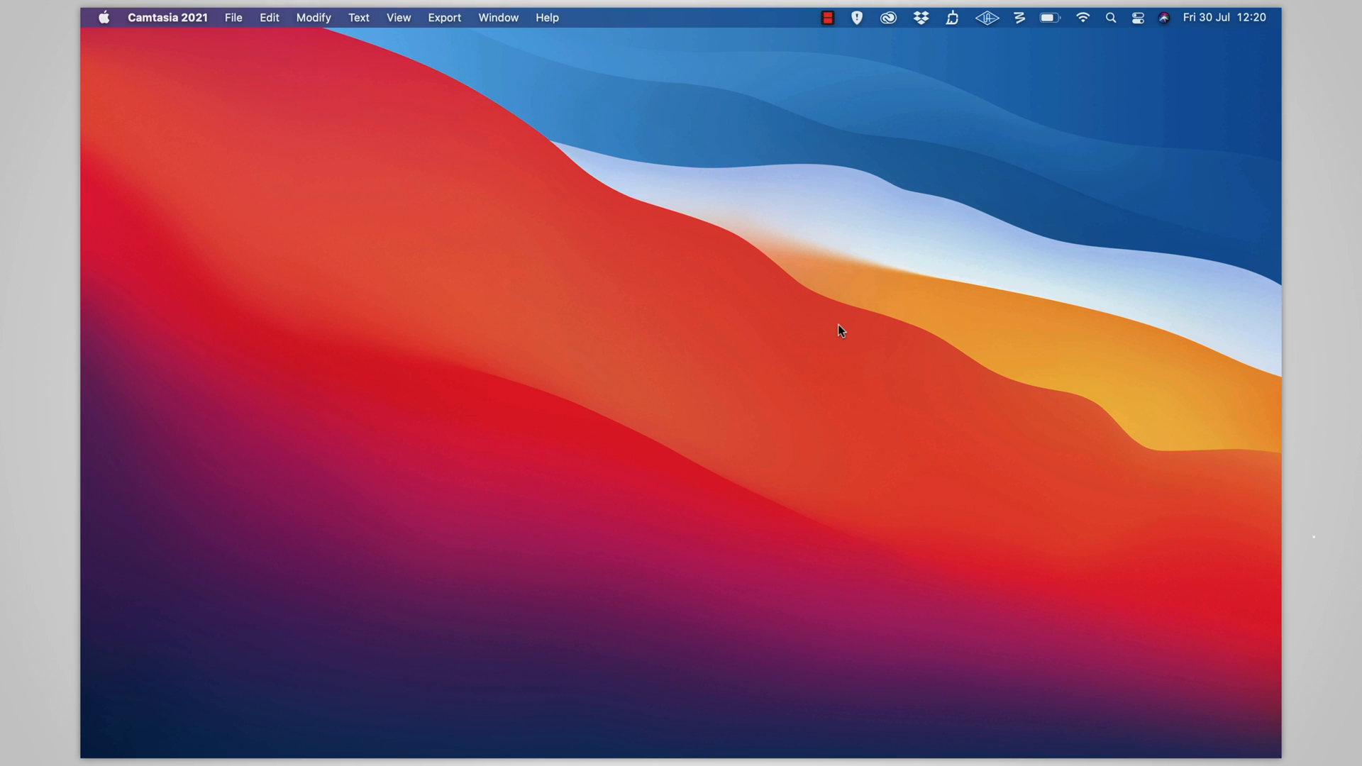
mouse_move(1006, 718)
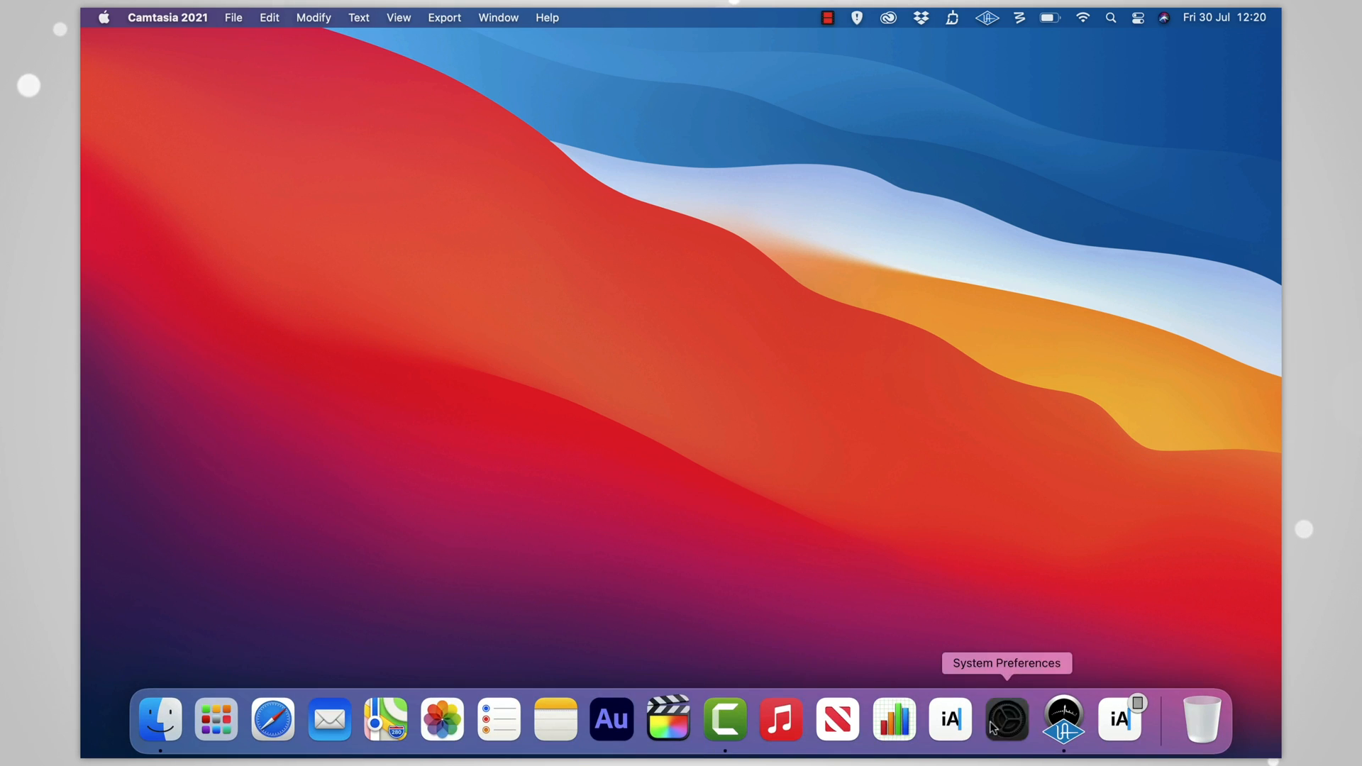
Enrol an additional Touch ID fingerprint and return to the preferences overview
click(1005, 719)
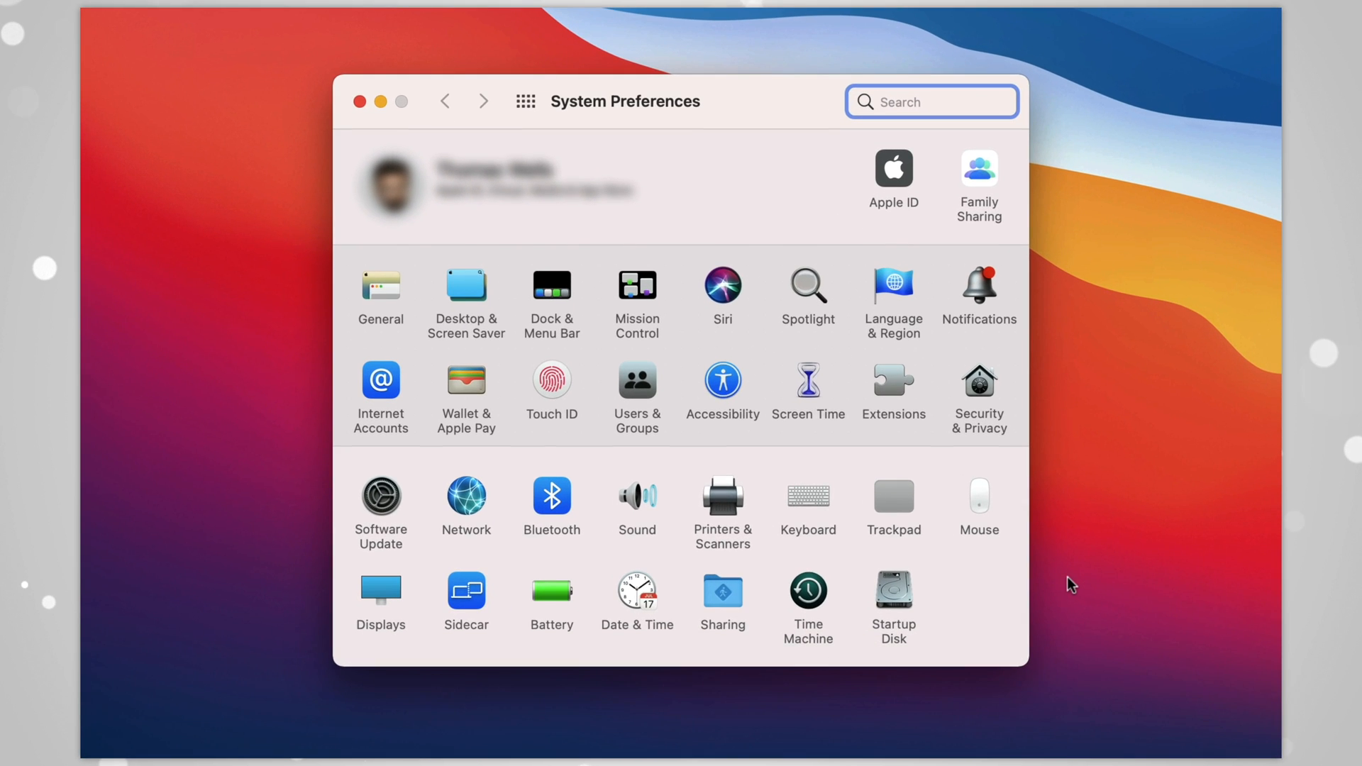
mouse_move(551, 396)
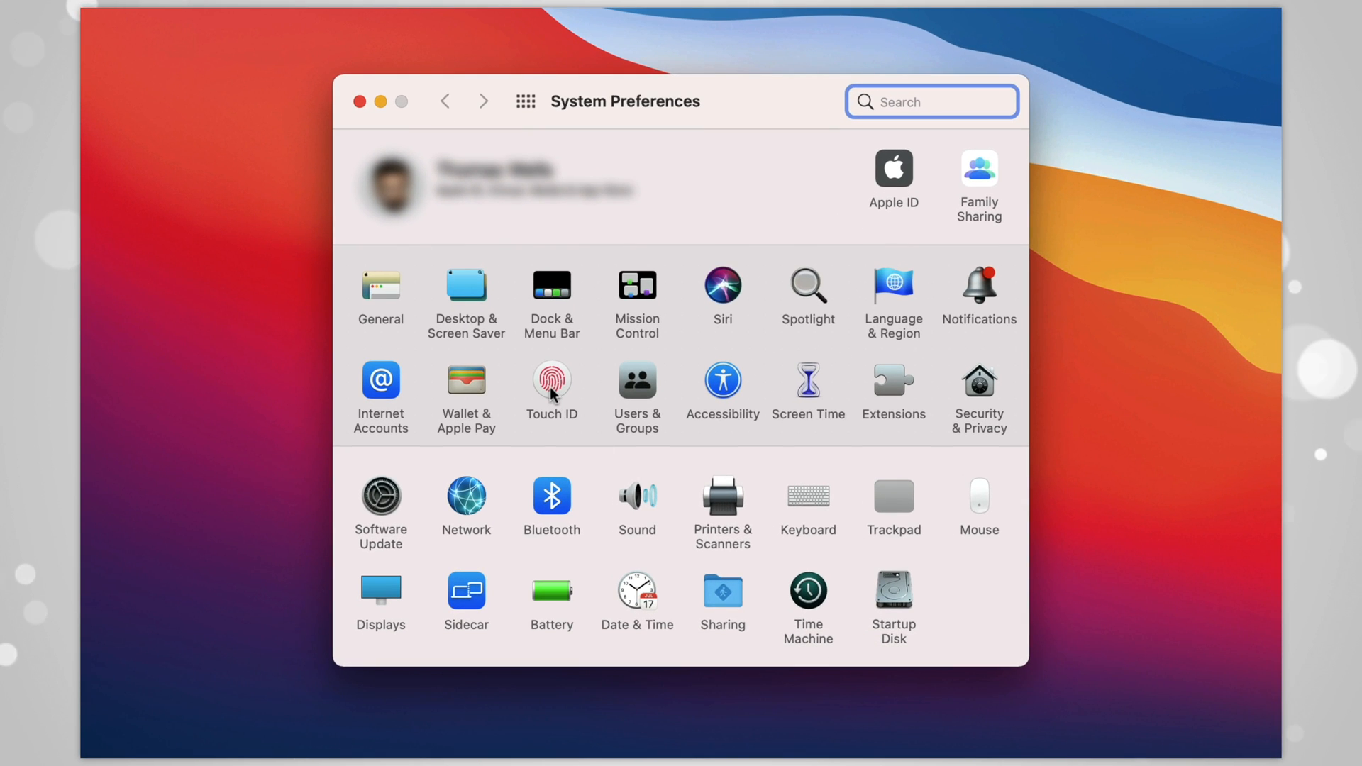
click(552, 381)
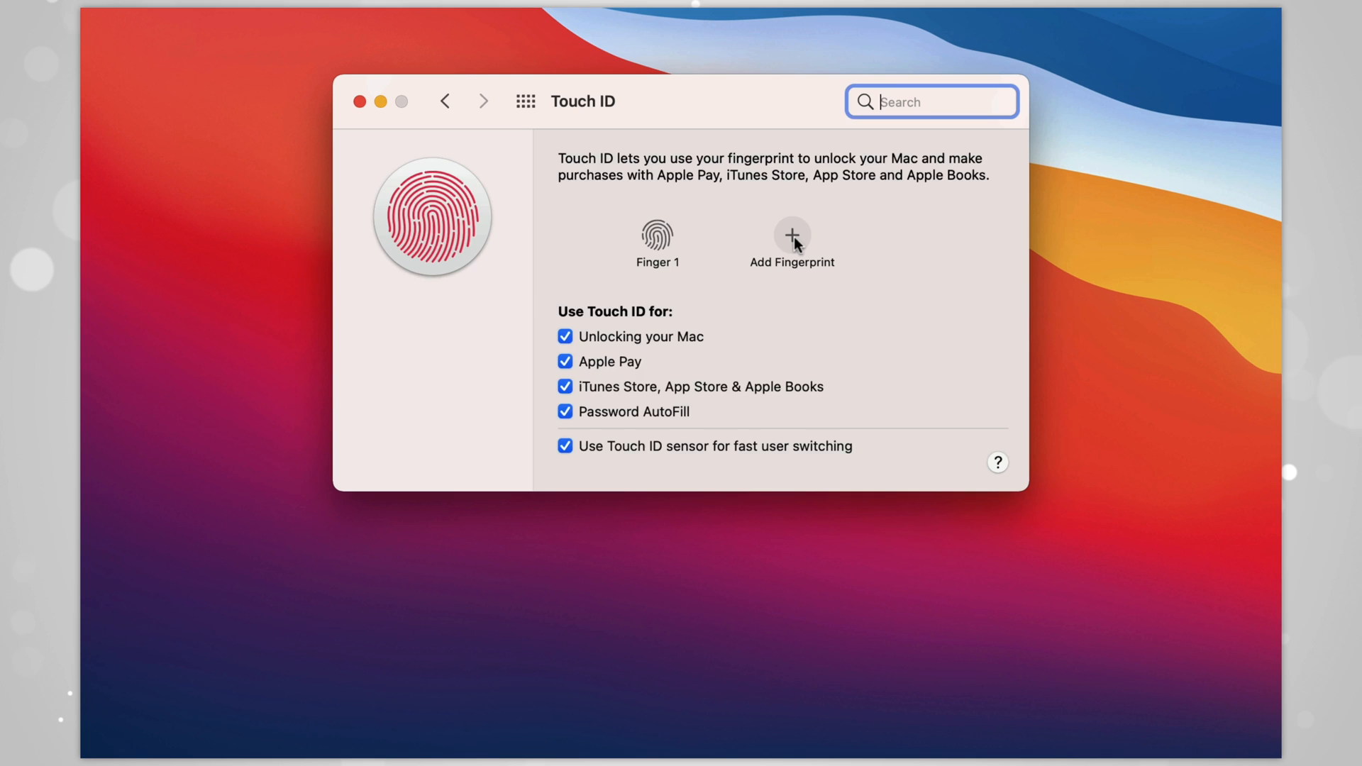
click(792, 235)
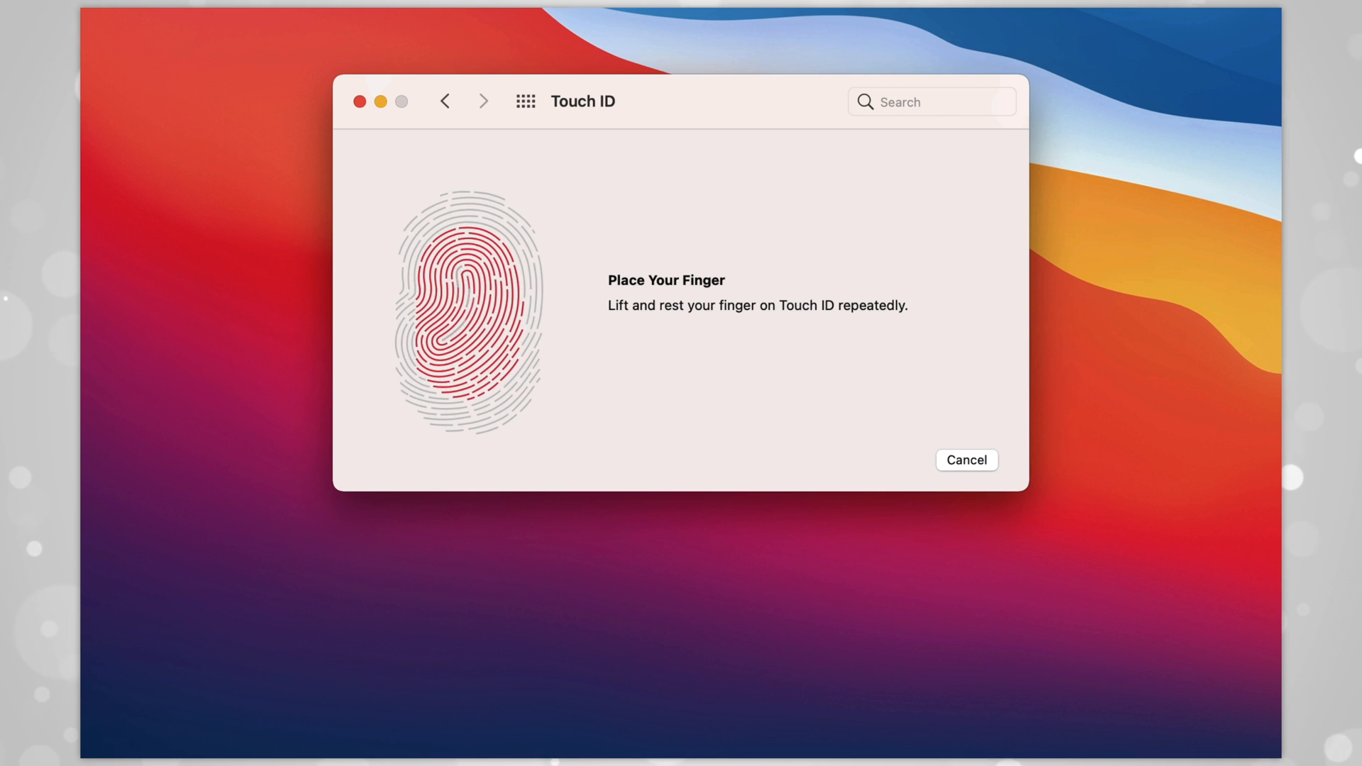
click(964, 460)
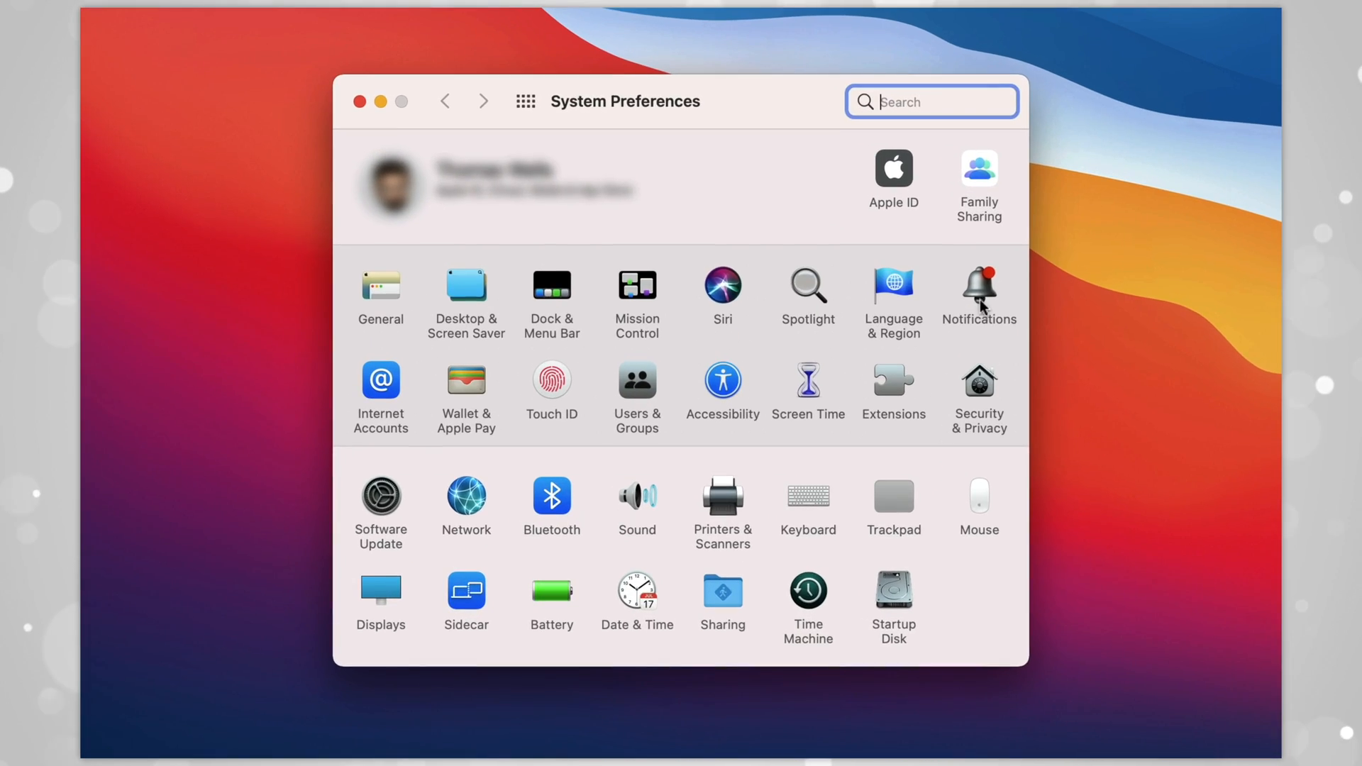
Switch off Allow Notifications for Books in the Notifications settings
click(979, 291)
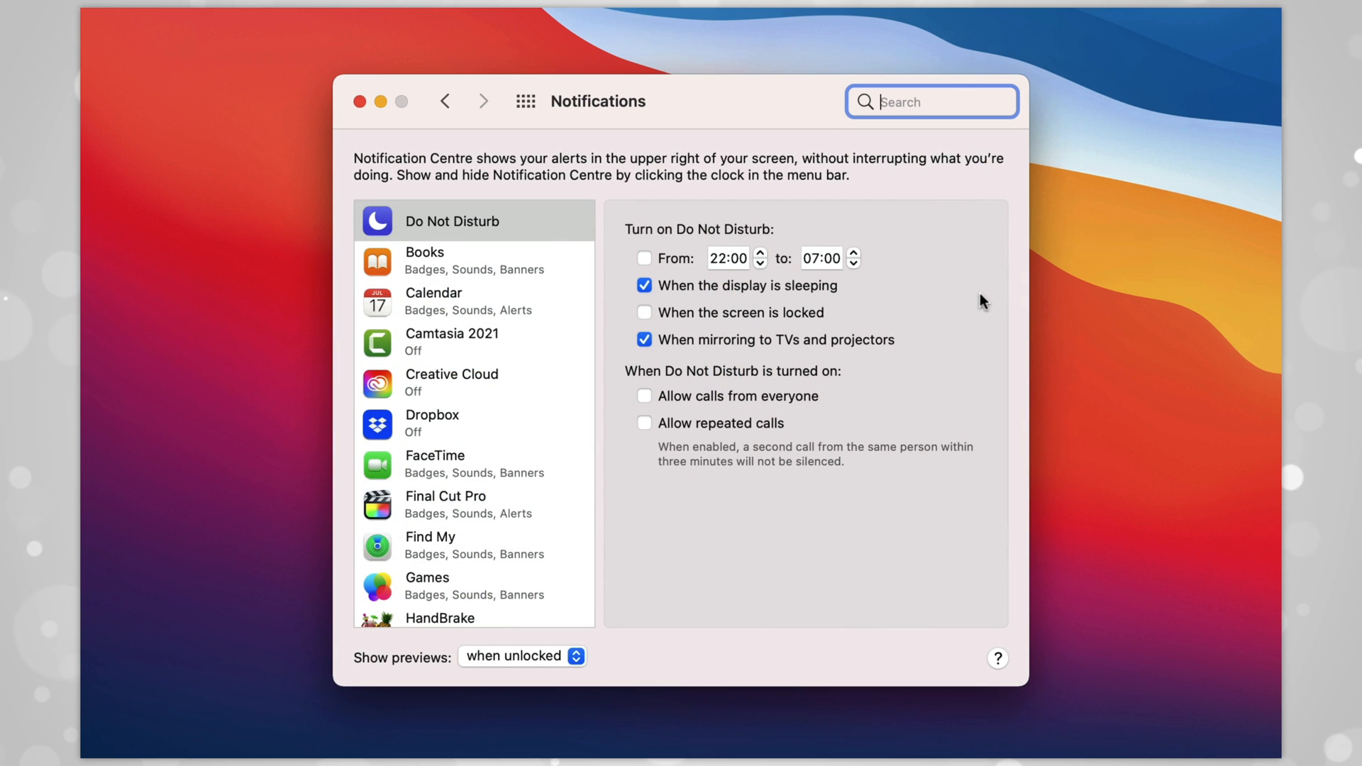
click(451, 261)
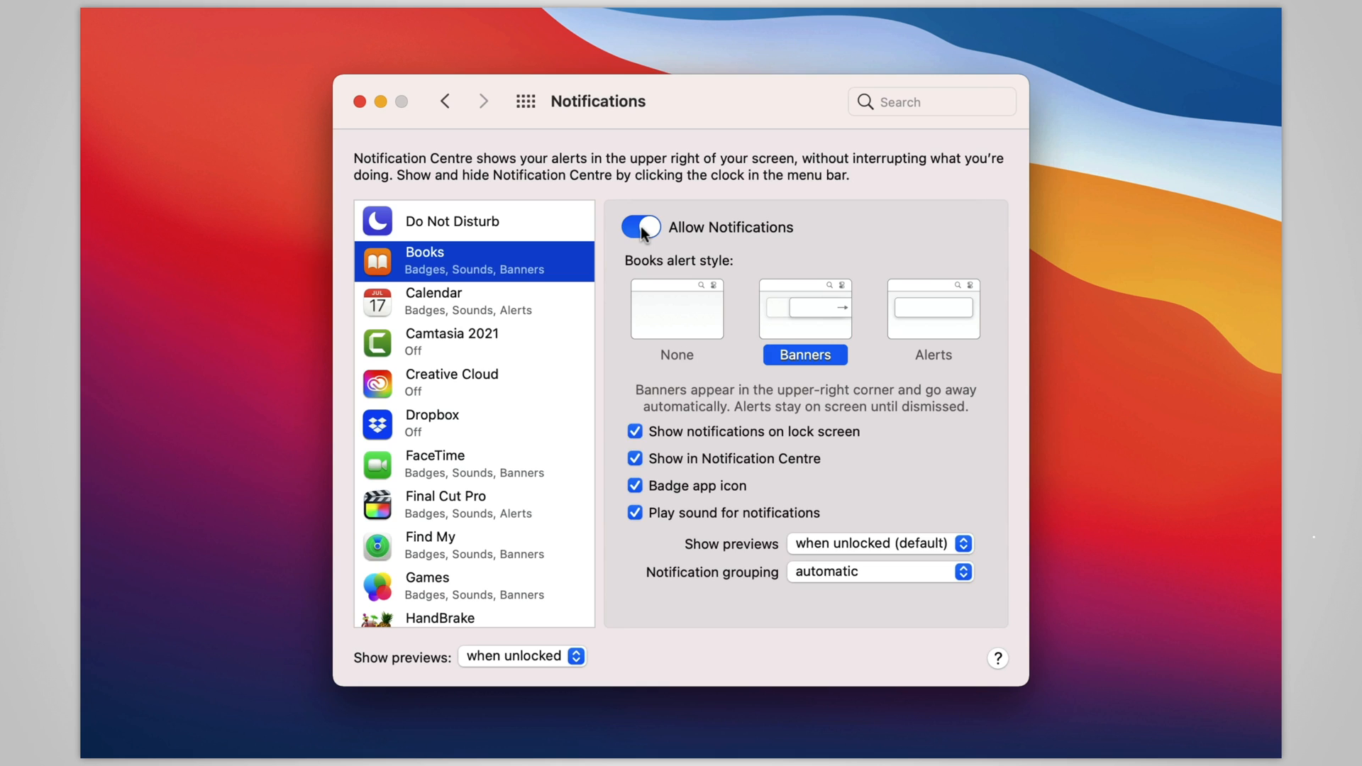
click(639, 226)
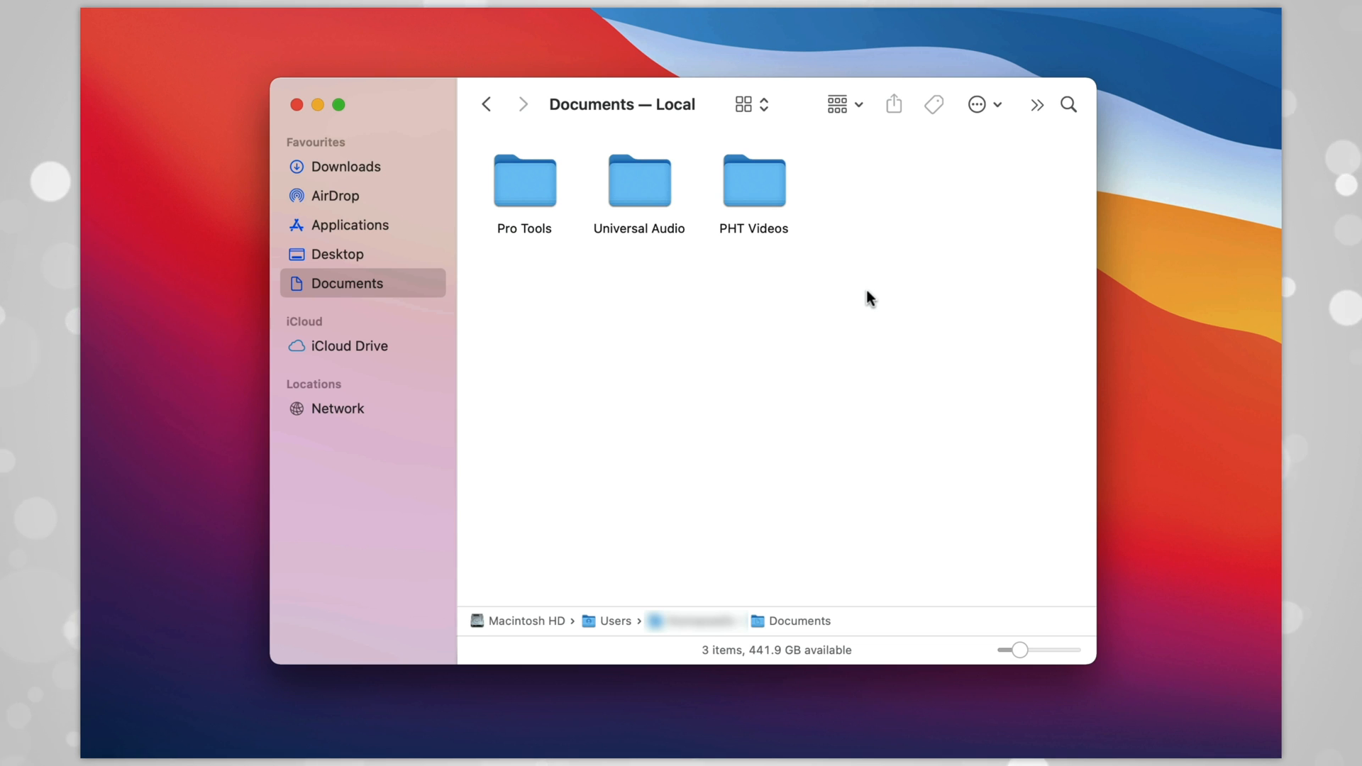
Add the PHT Videos folder to the top of Finder's Favourites sidebar
click(753, 183)
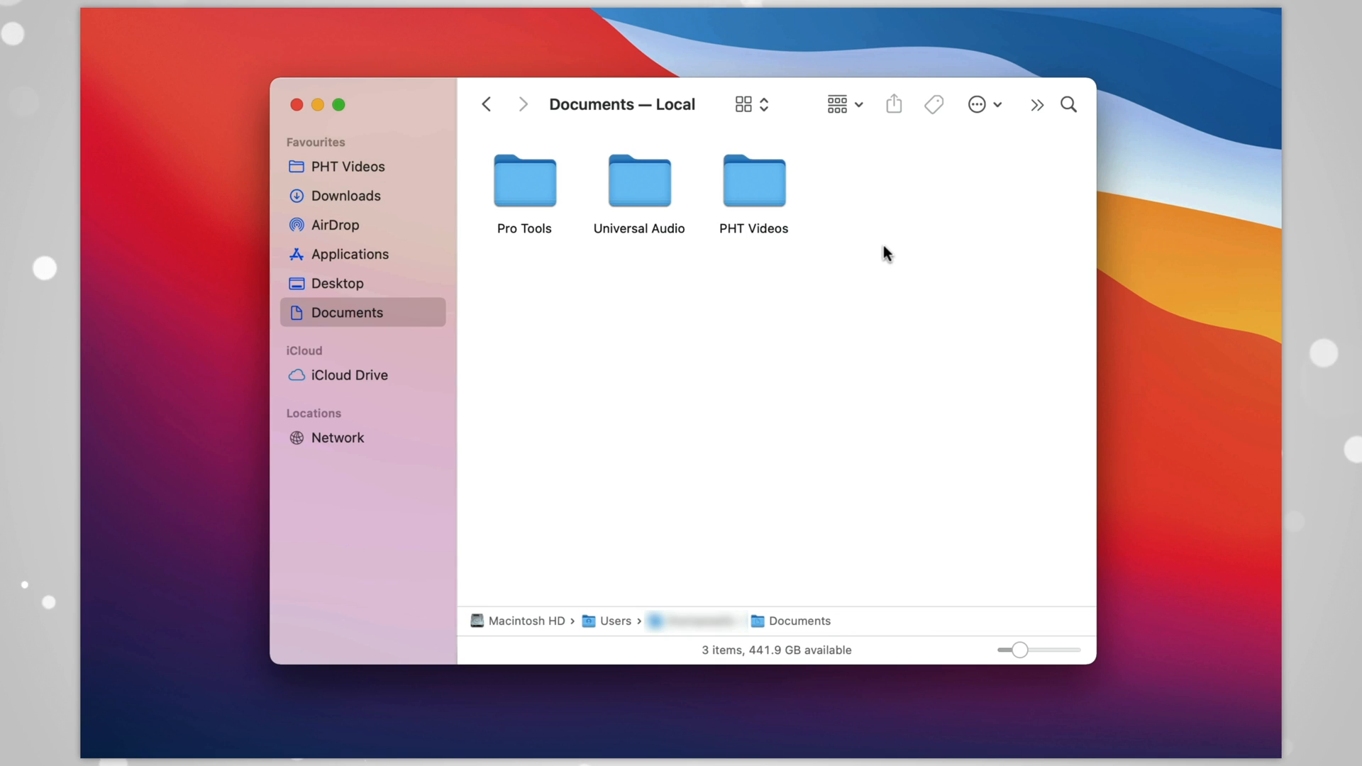
click(347, 166)
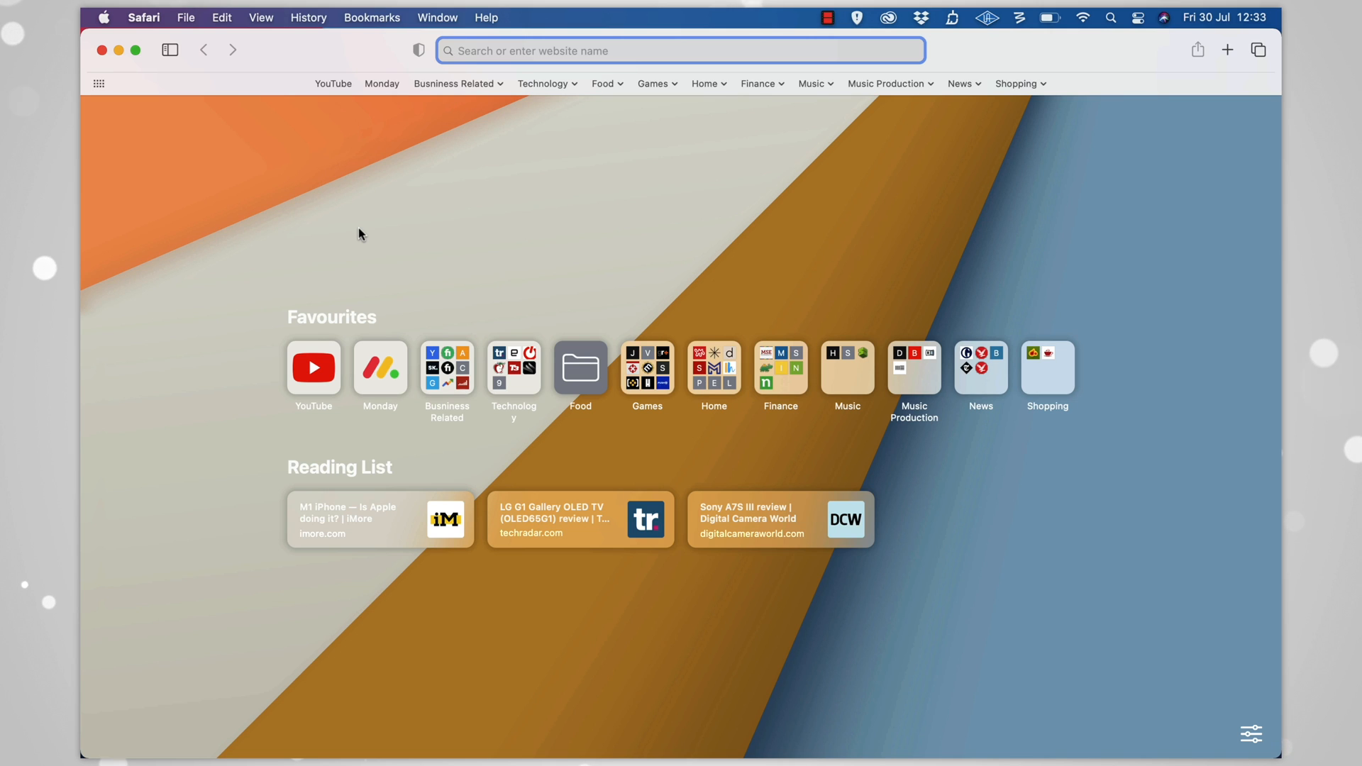
Review the contents of the Favourites folder in Safari's bookmarks editor
click(372, 17)
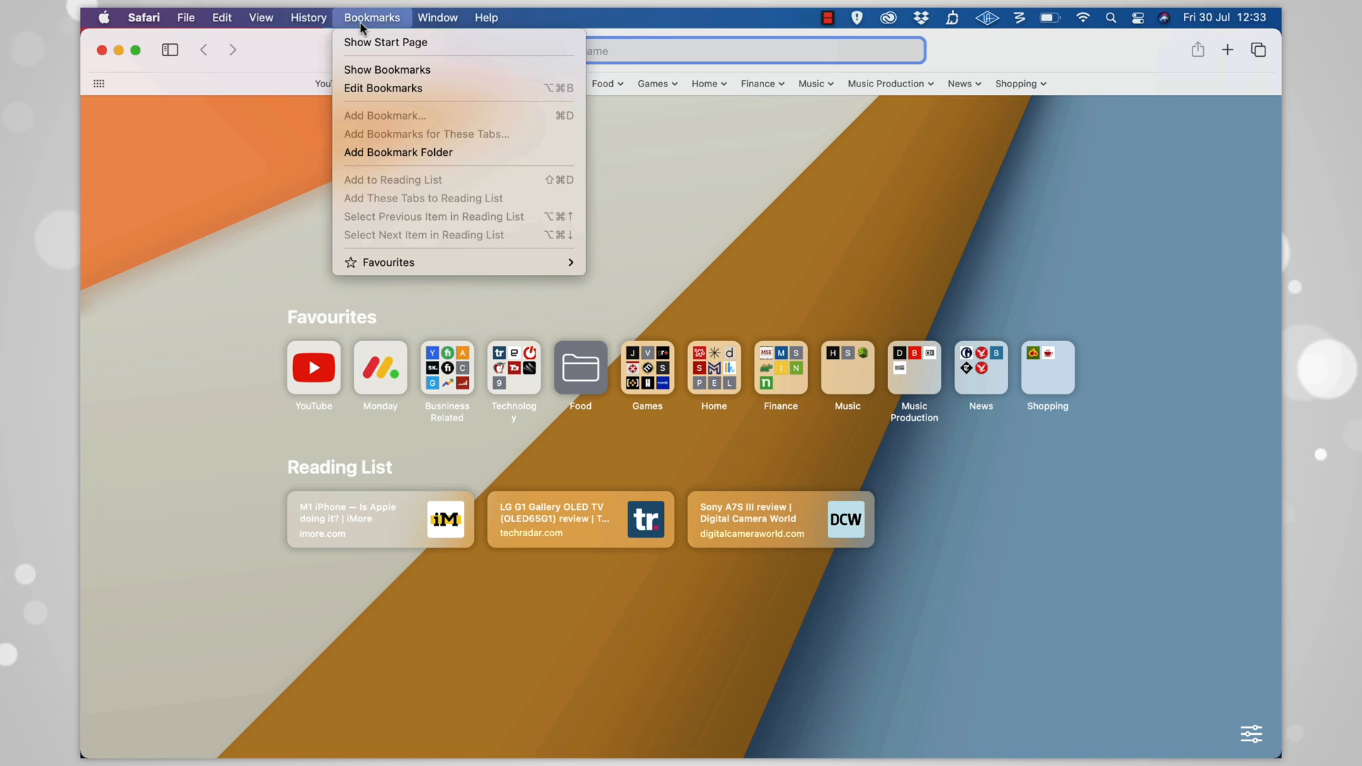
click(386, 69)
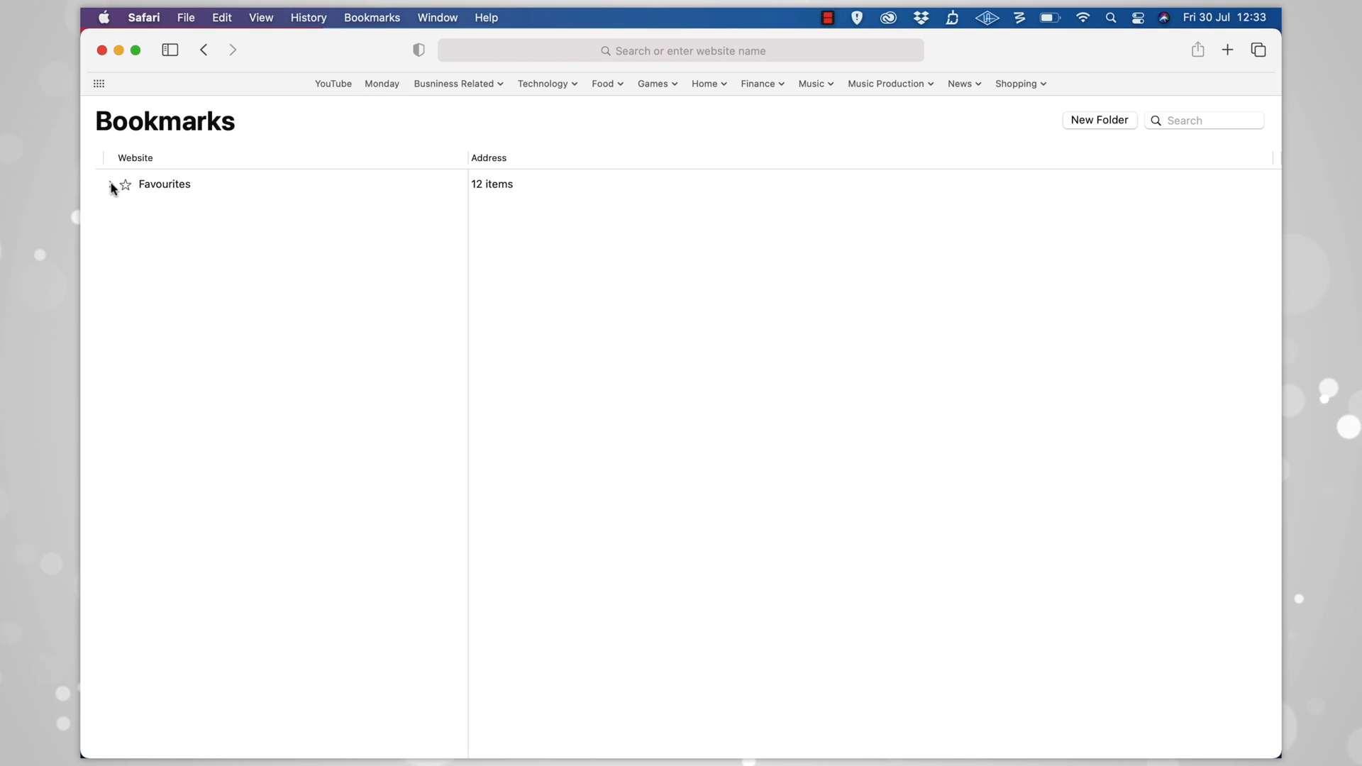
click(114, 185)
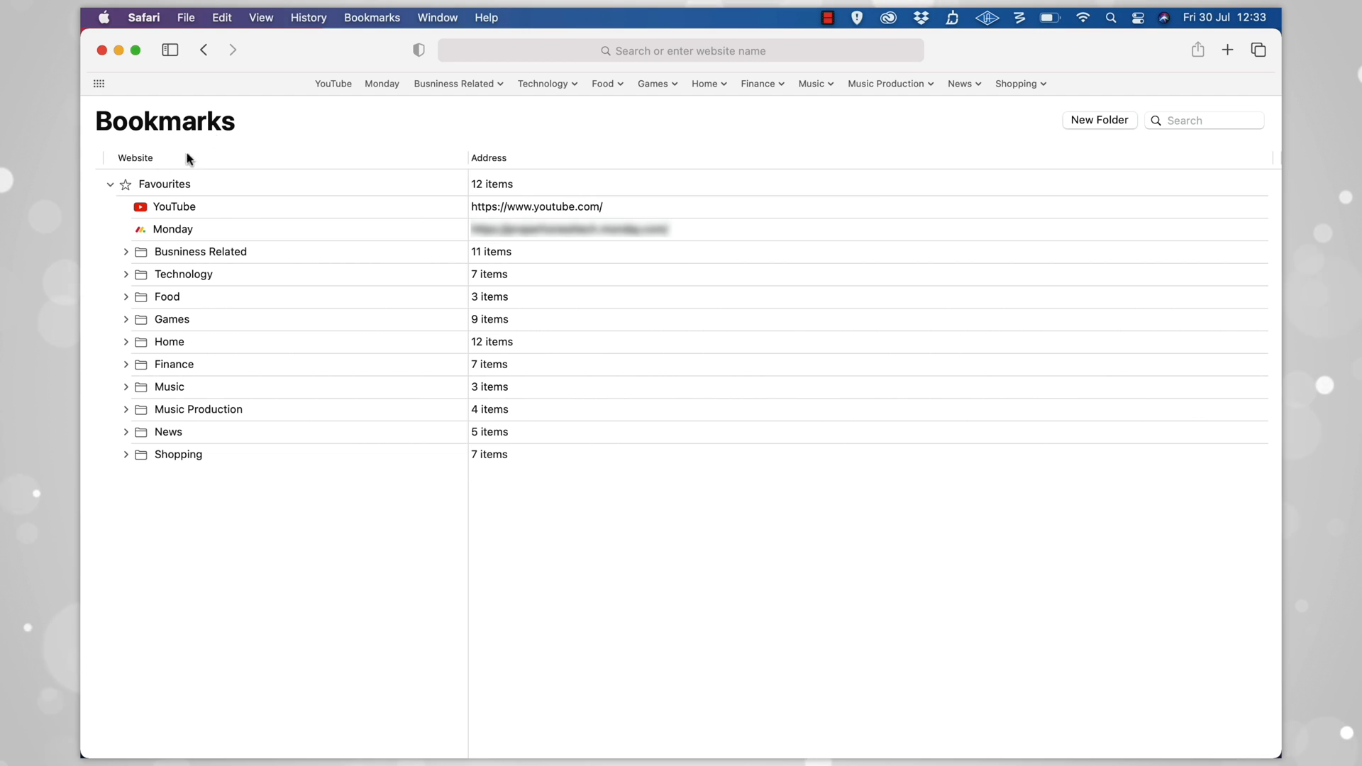
Switch Safari's favourites bar back on and return to the start page
click(261, 17)
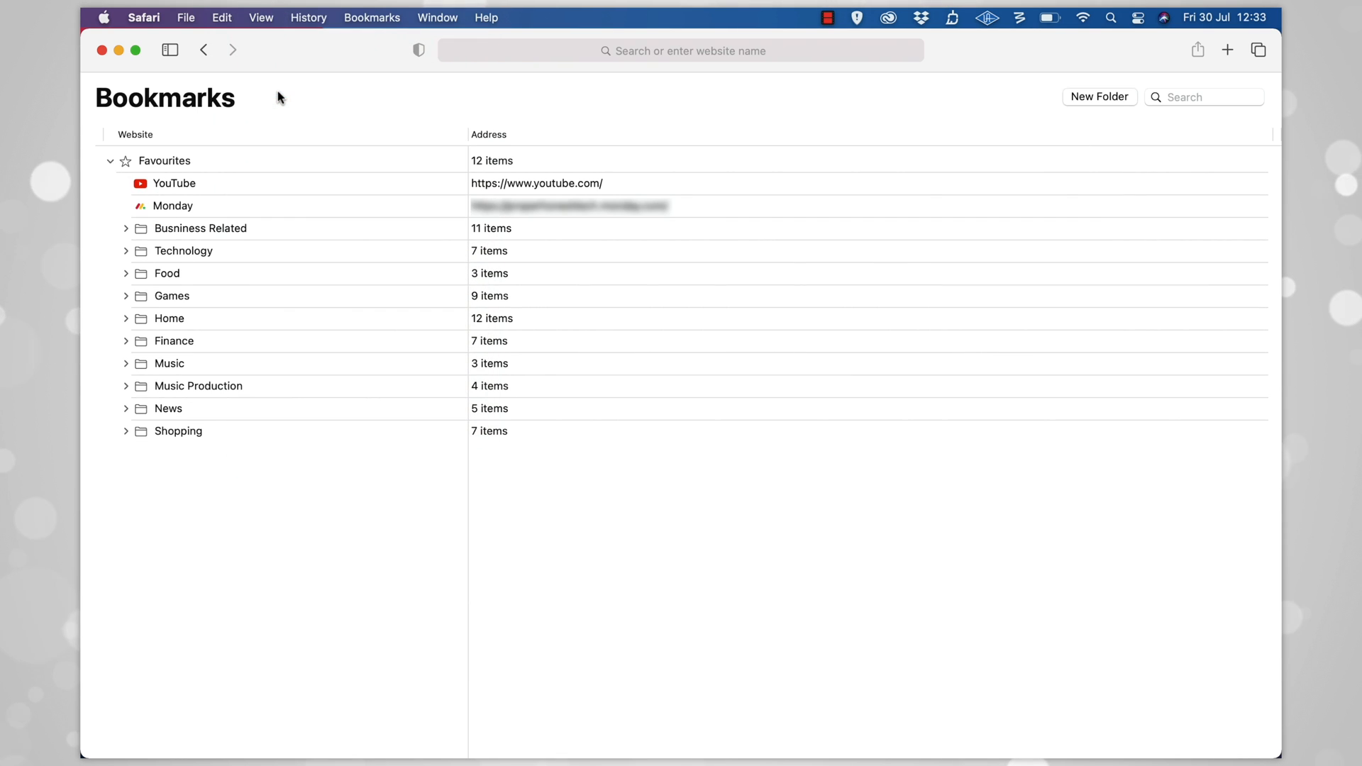
click(261, 17)
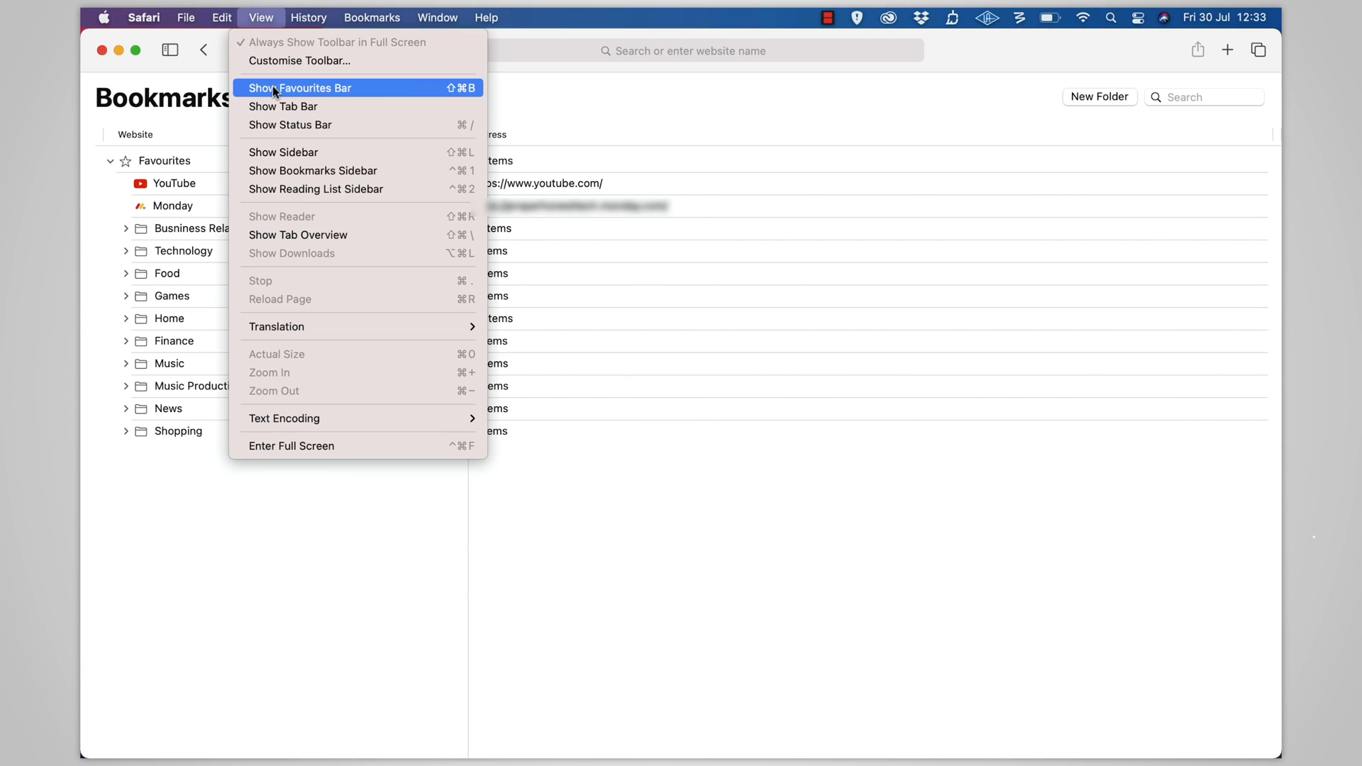
click(300, 87)
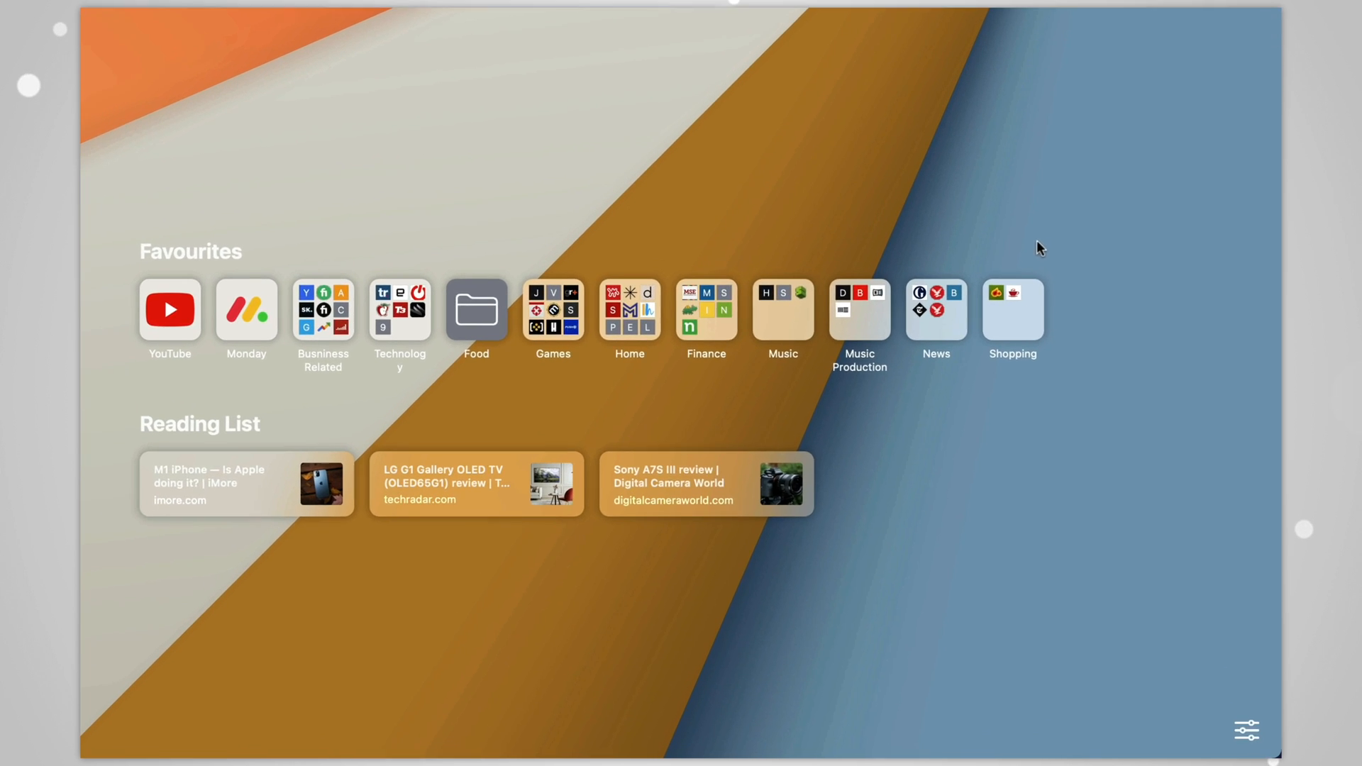
Add the Privacy Report section to Safari's start page and quit Safari
click(1245, 729)
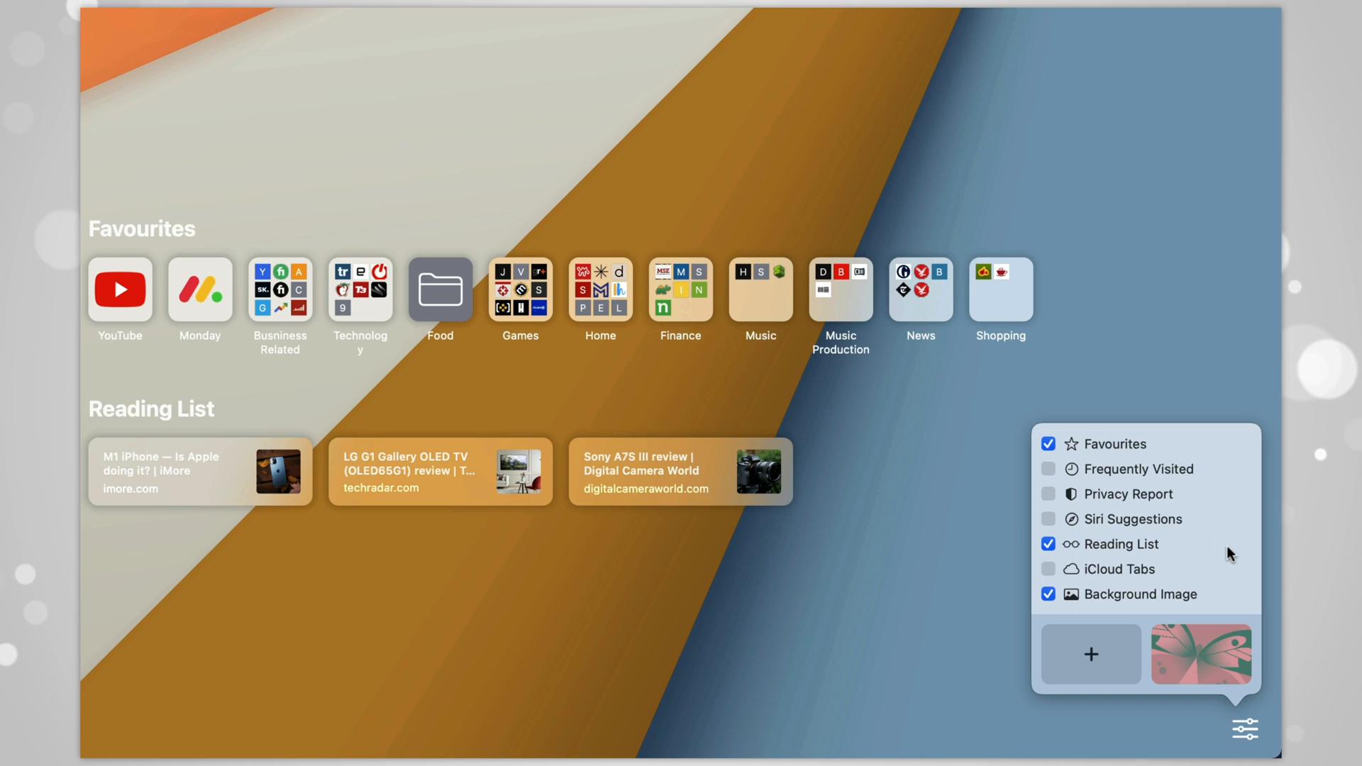
click(1047, 494)
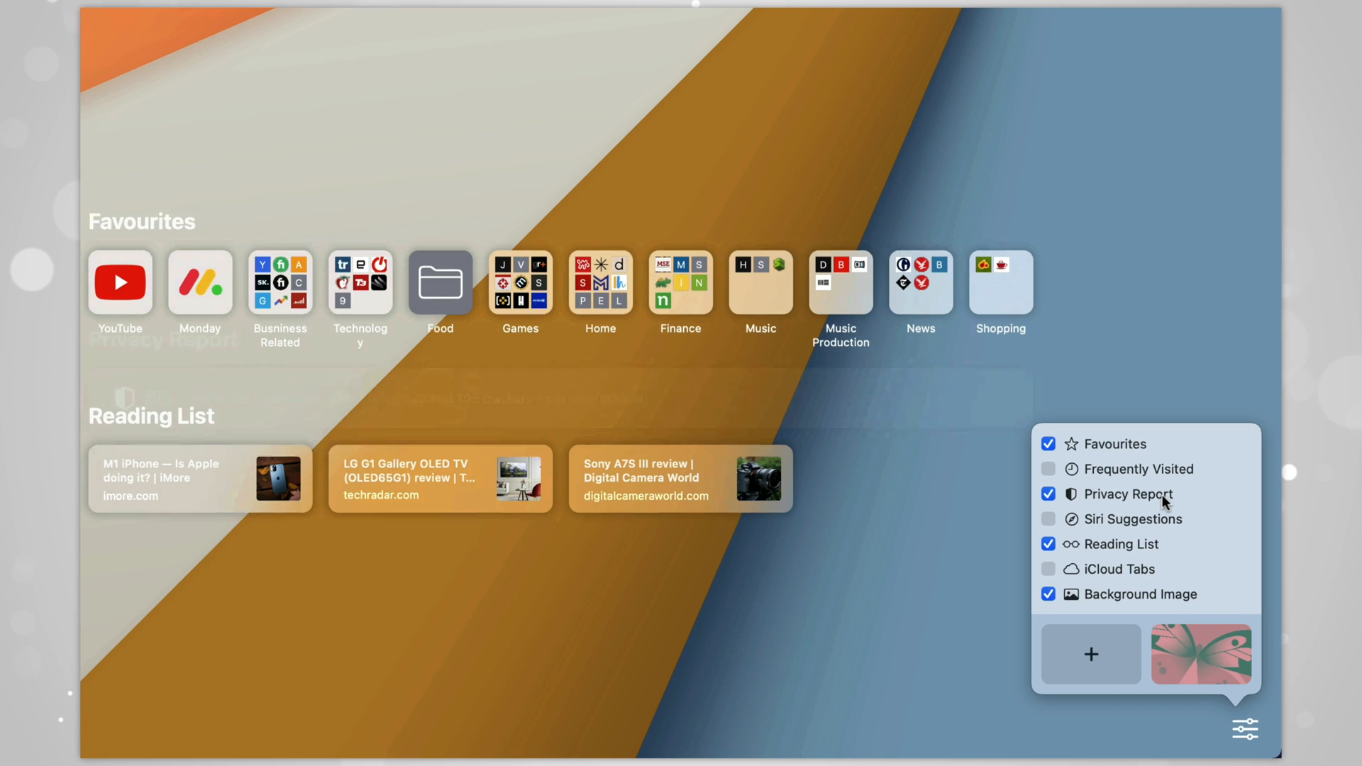
click(1049, 493)
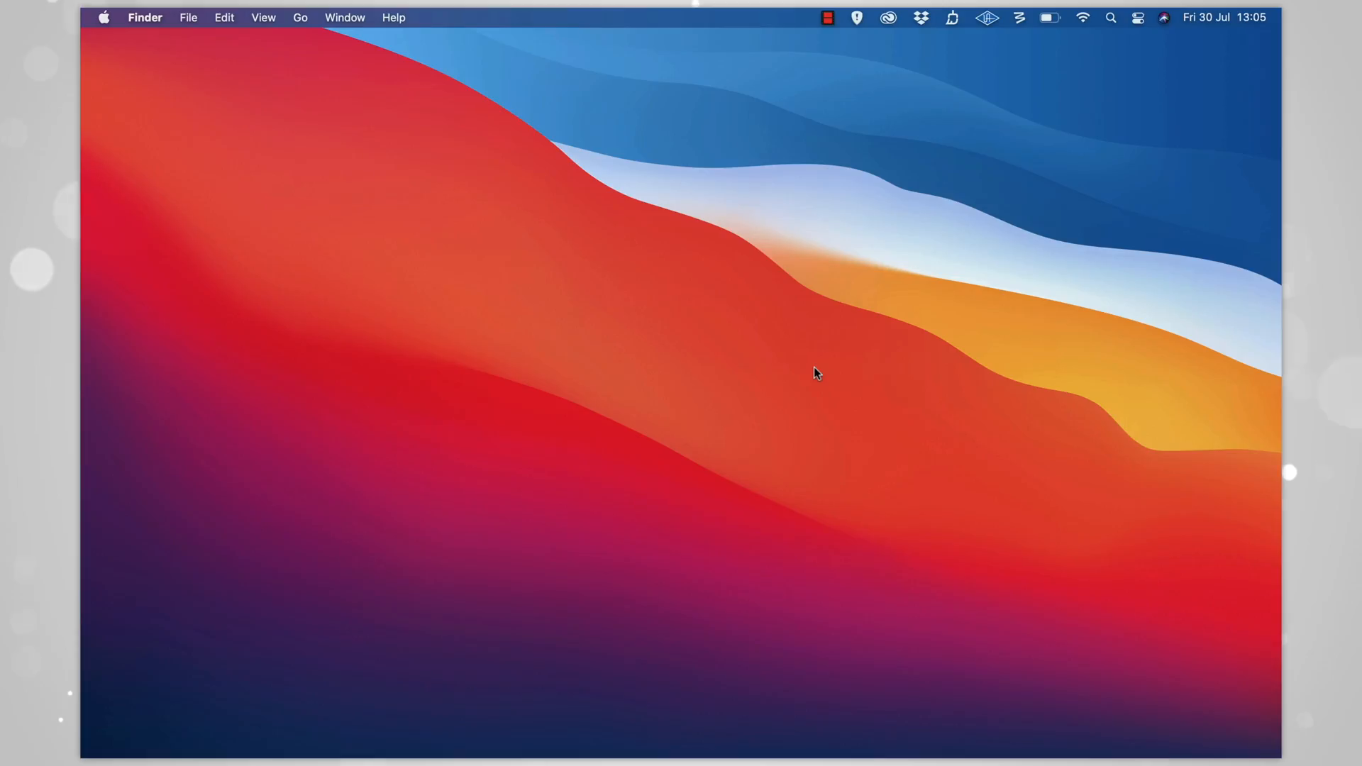
mouse_move(733, 343)
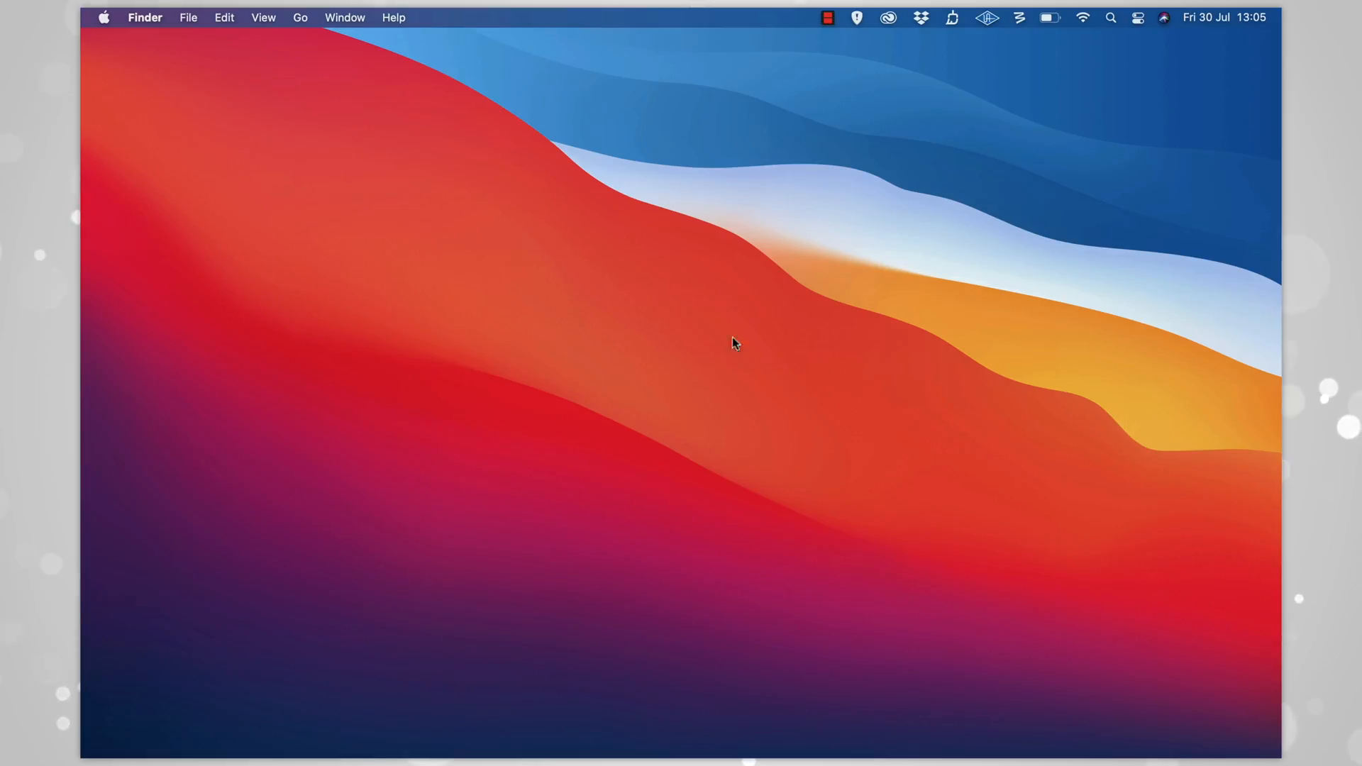
click(102, 17)
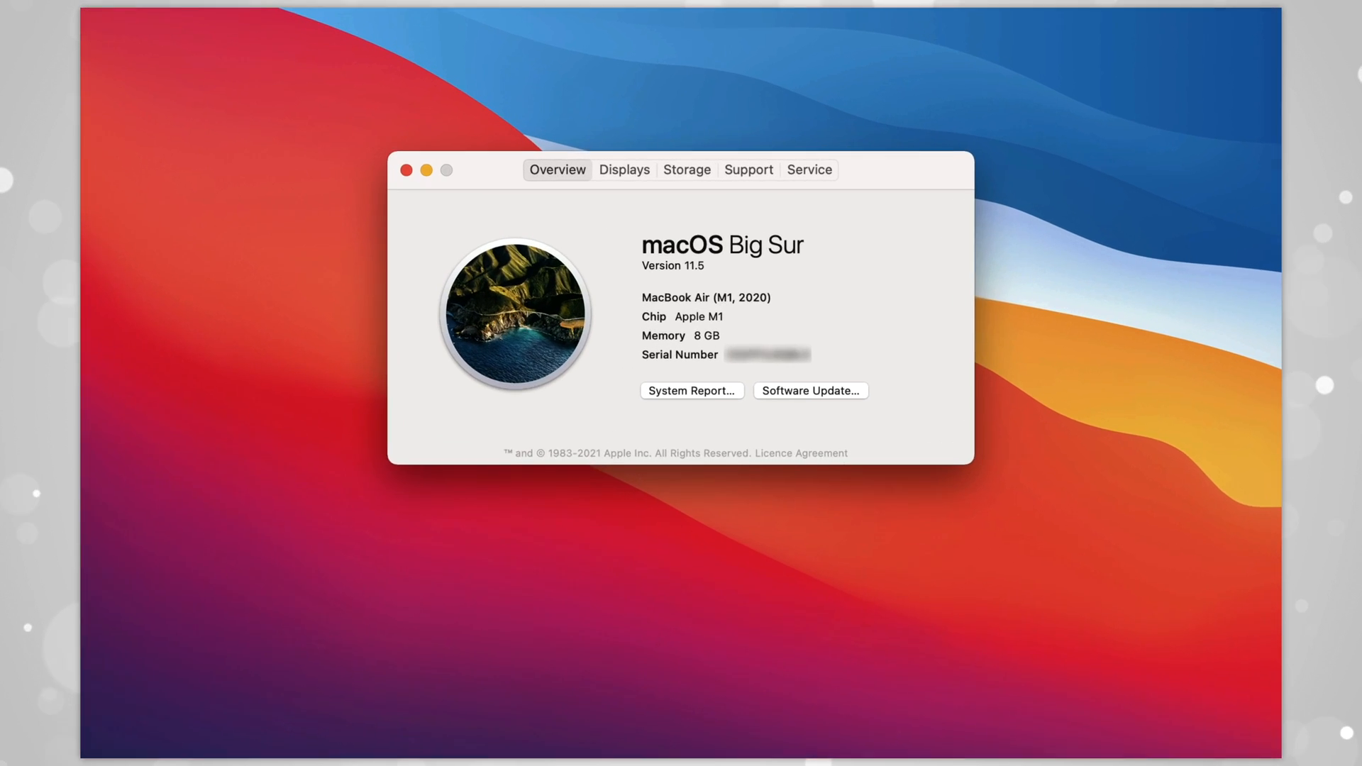
click(810, 390)
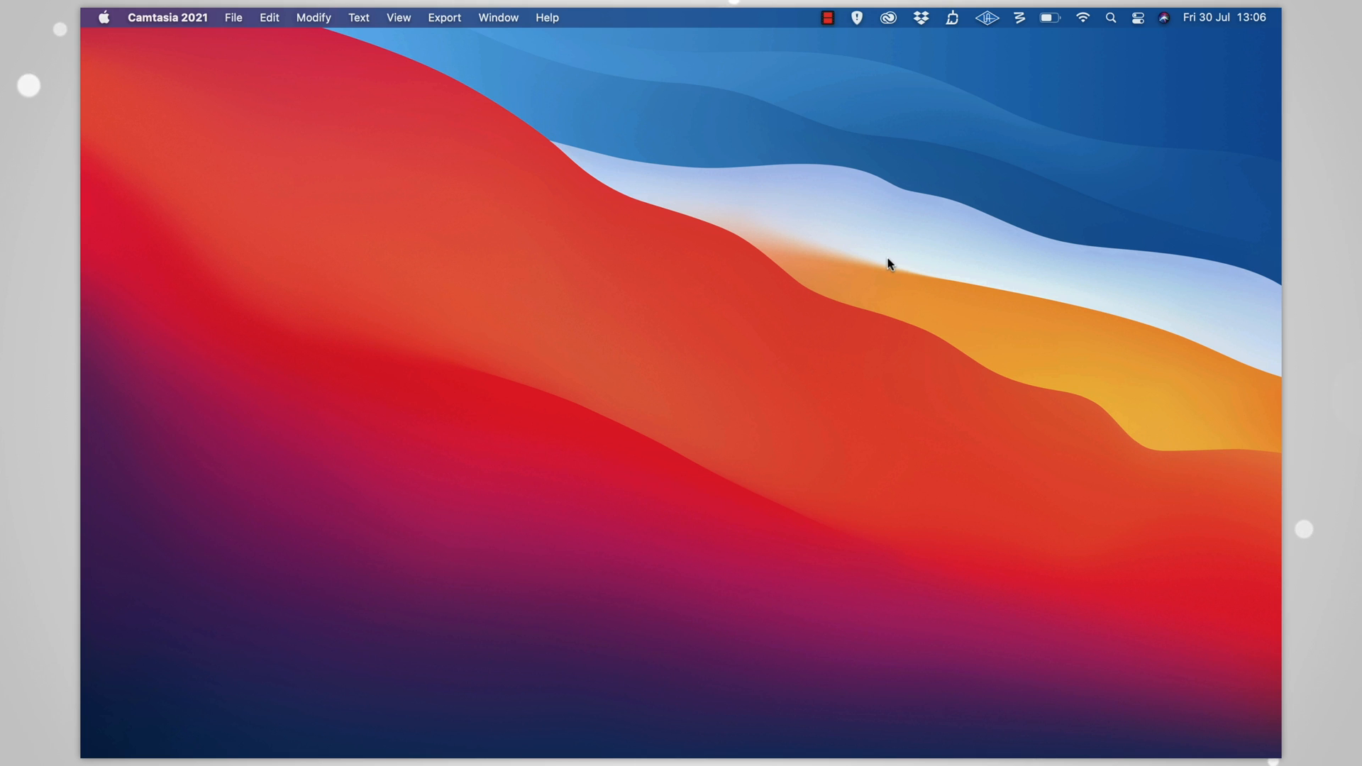
Edit Notification Centre widgets and preview the Notes Folder widget at large size
click(1223, 17)
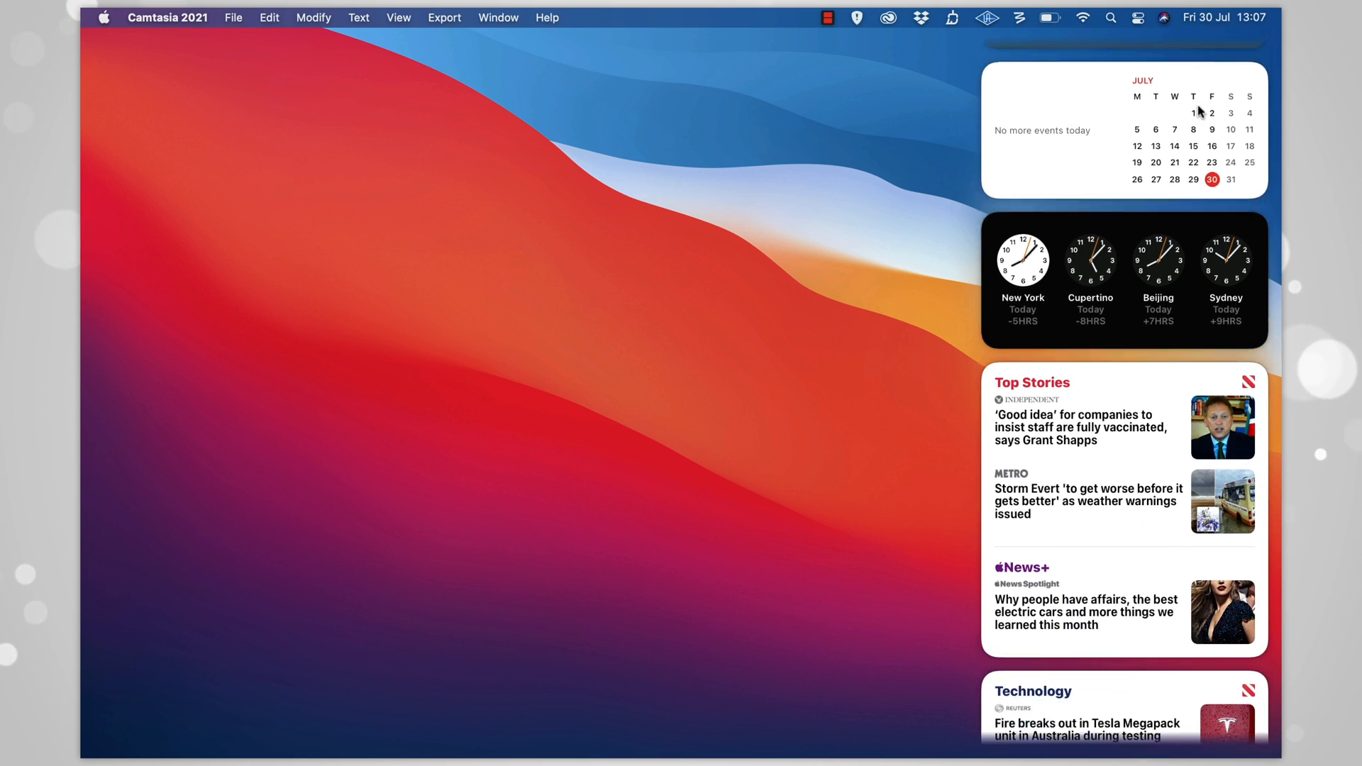
scroll(down, 3)
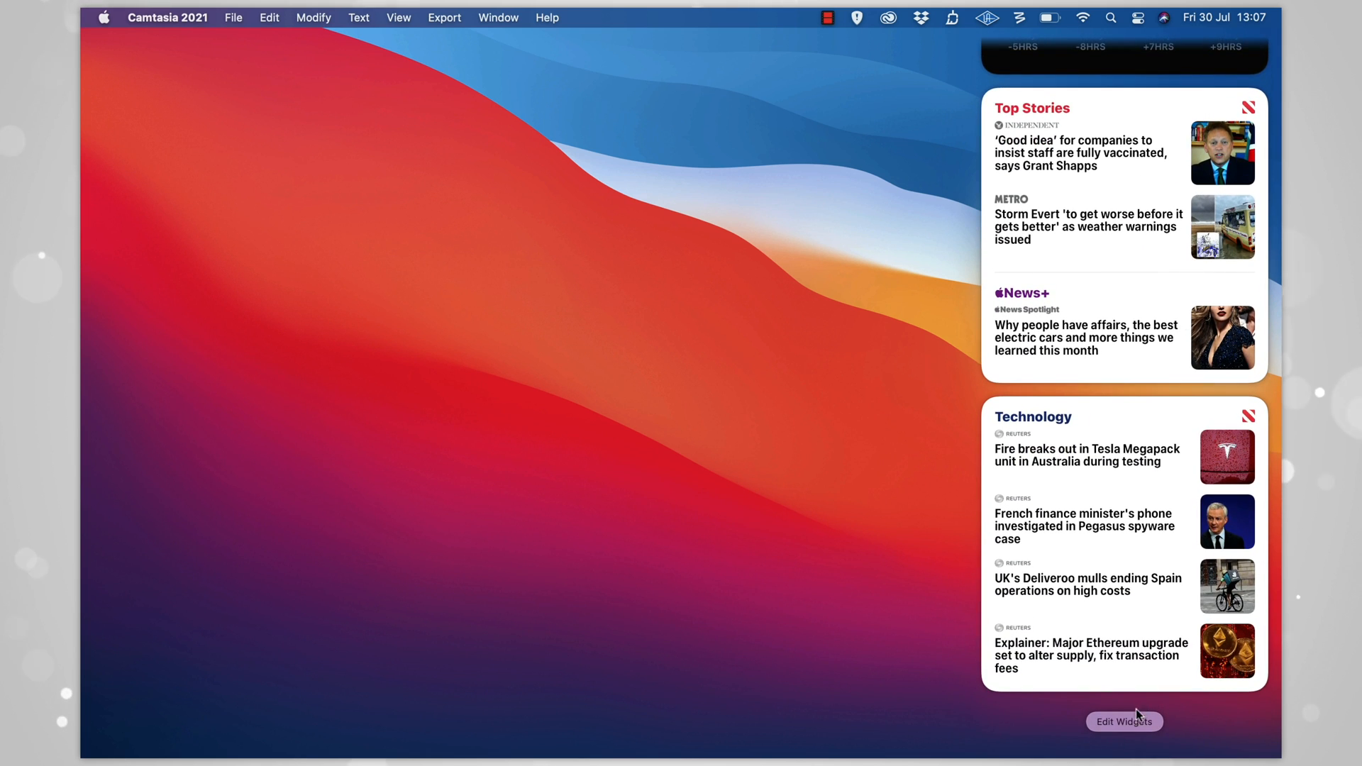
click(1123, 720)
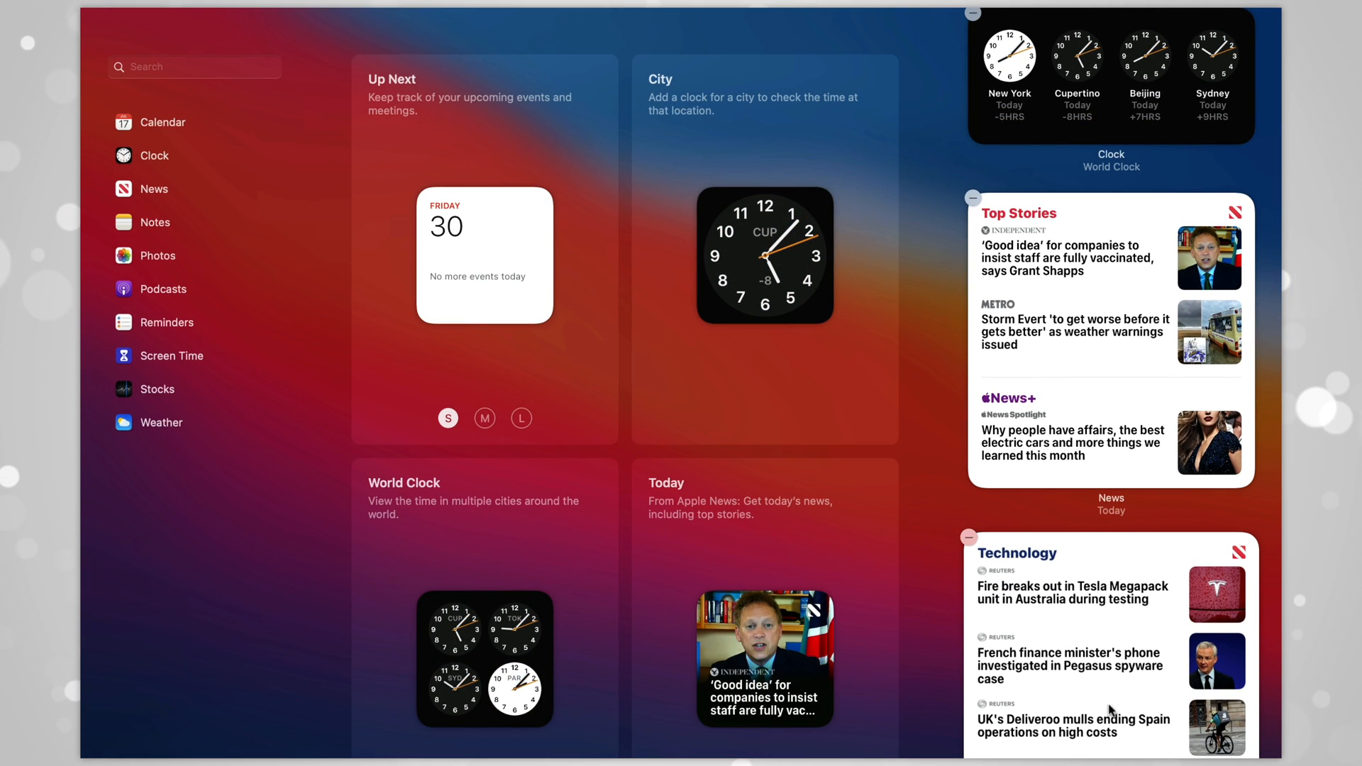
scroll(down, 3)
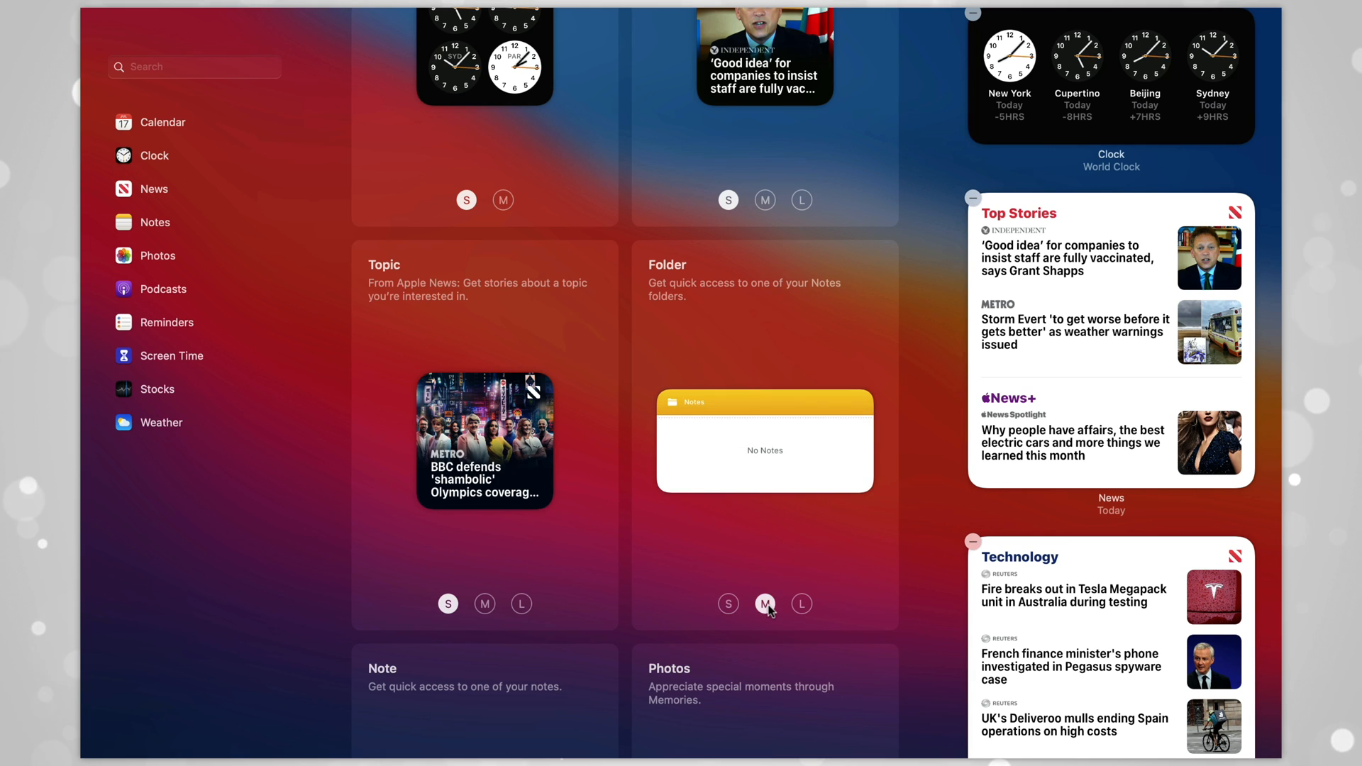
click(800, 604)
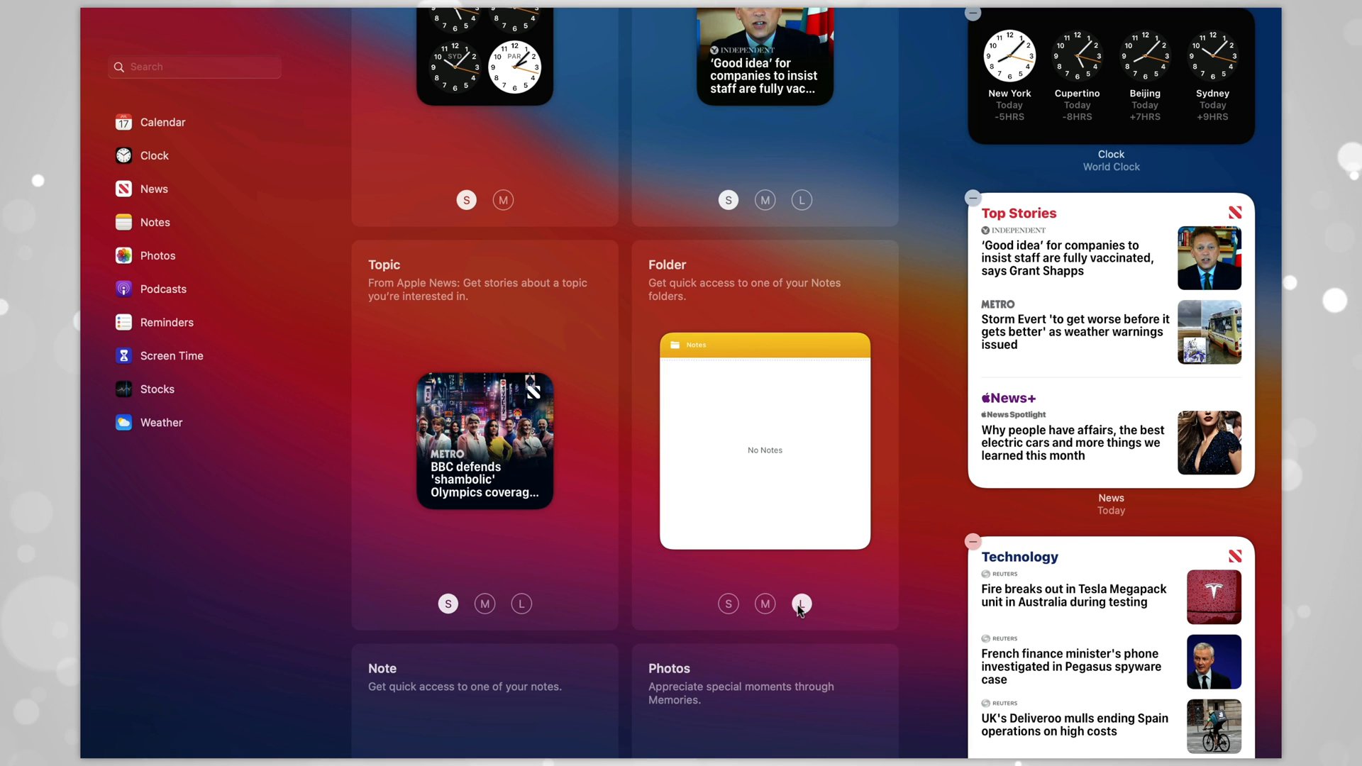